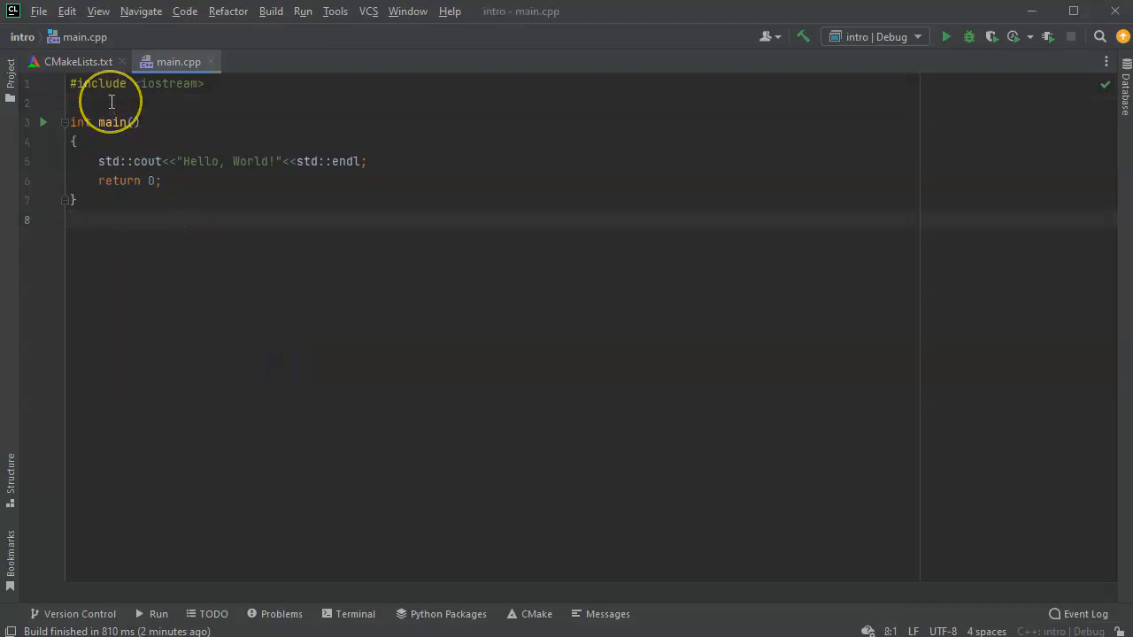
- Add a '// single line comment' line on a new line below the iostream include
click(106, 103)
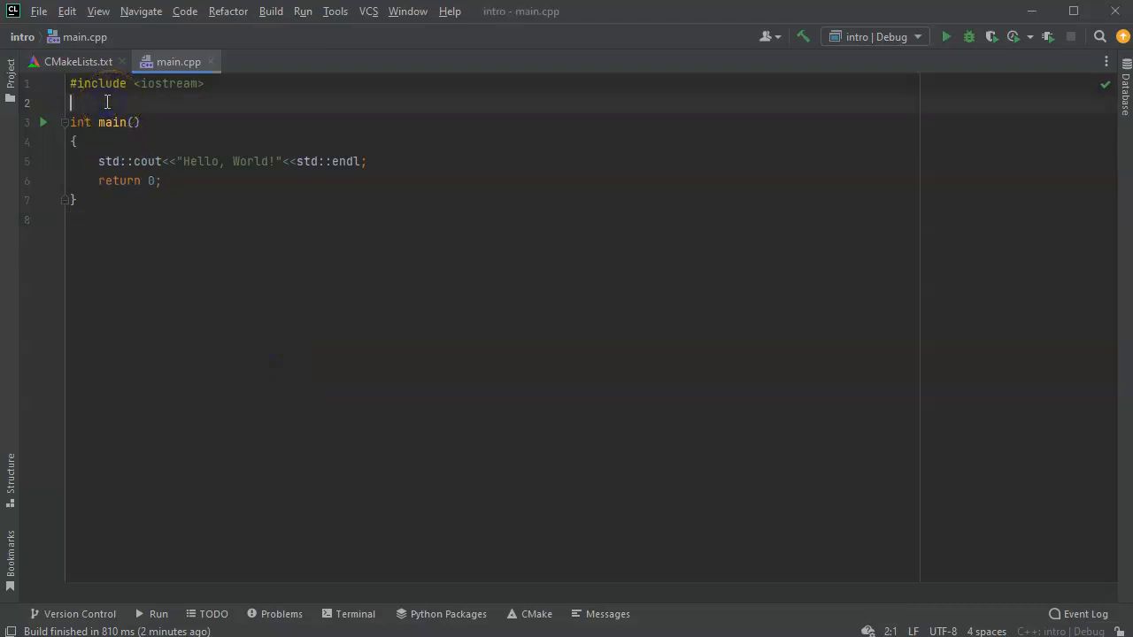
key(Enter)
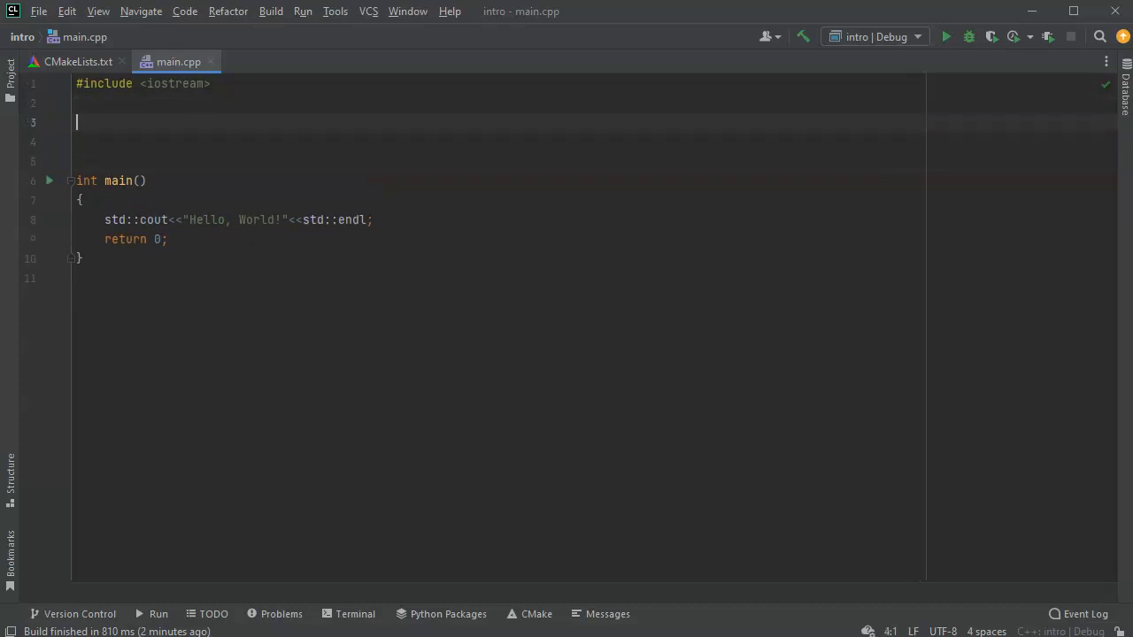
text(//)
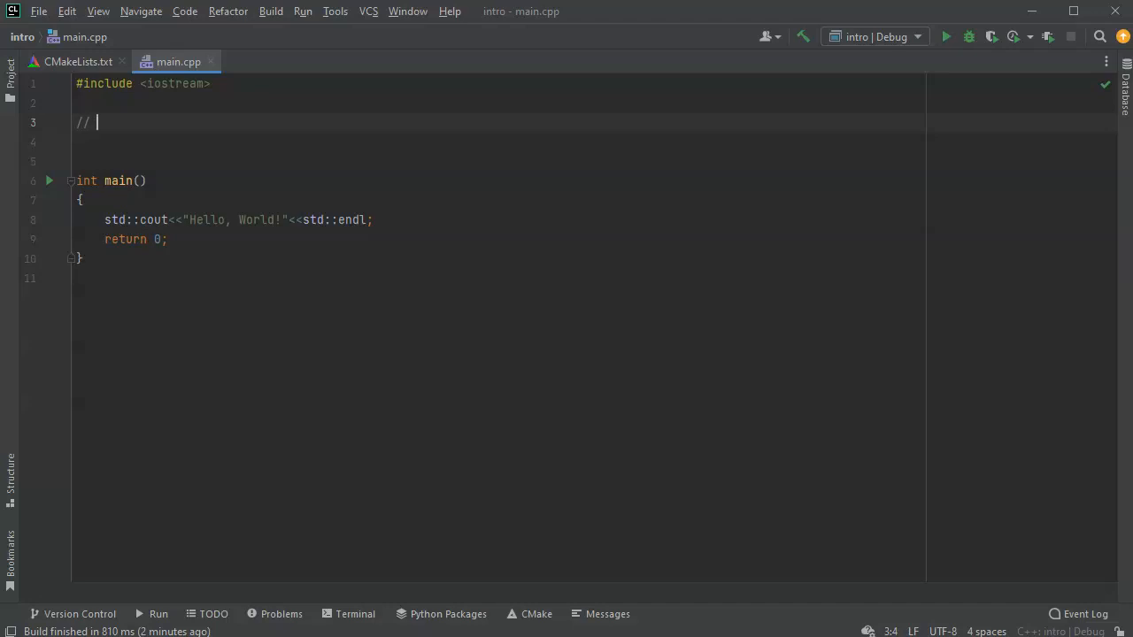
text(single line c)
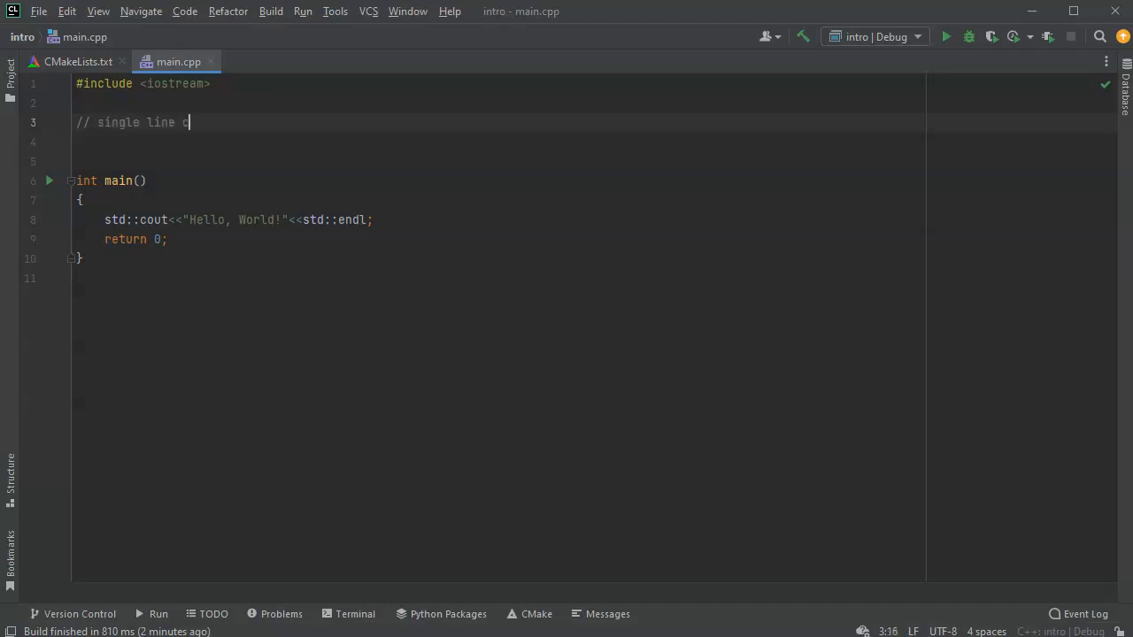
text(omment)
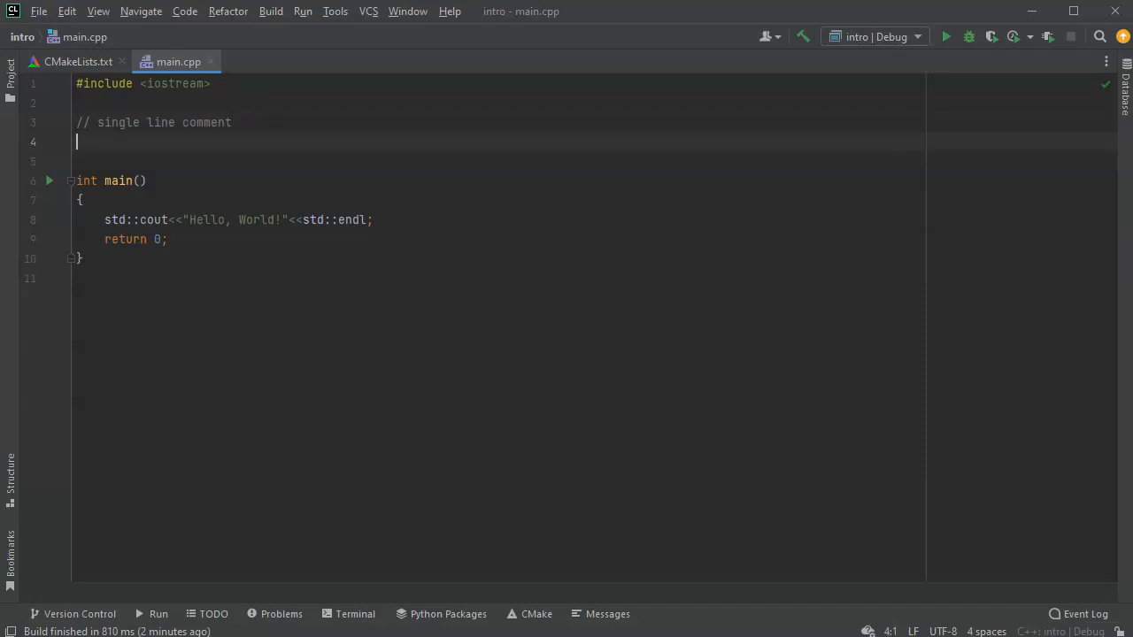
- Insert a /* */ block containing 'multiline comment' under the single-line comment
text(/)
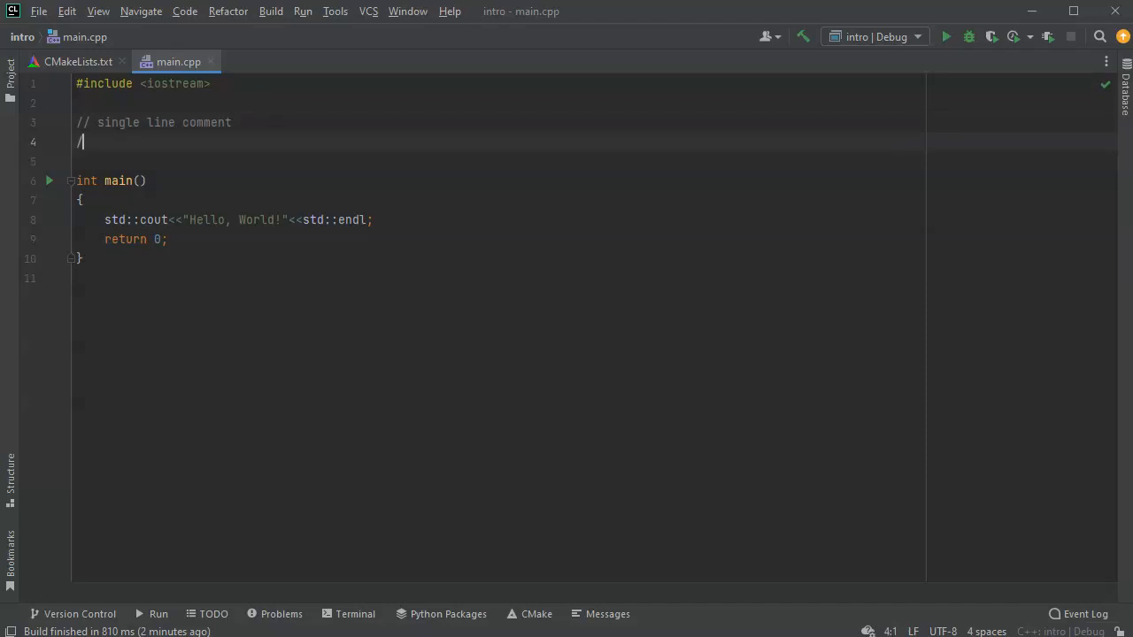
text(*)
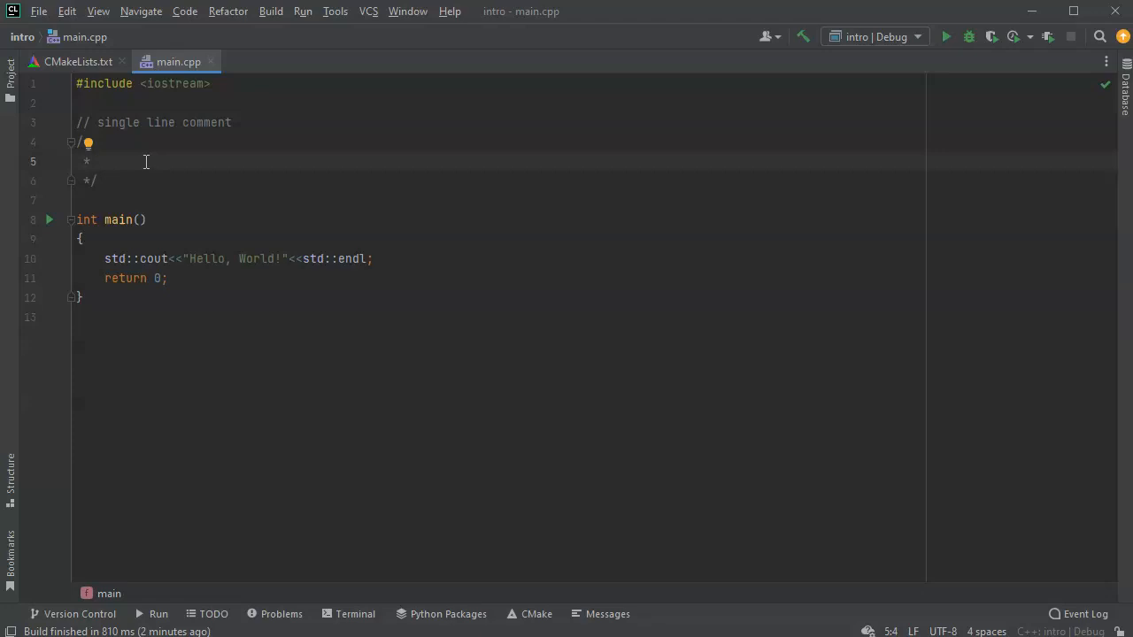
text(n)
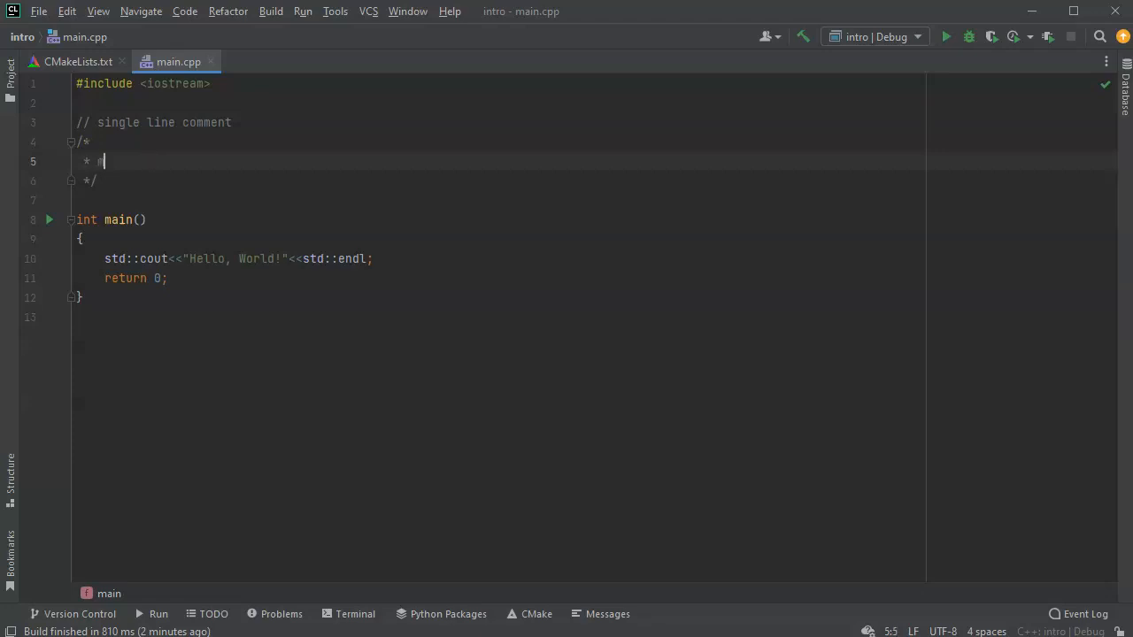
text(multiline co)
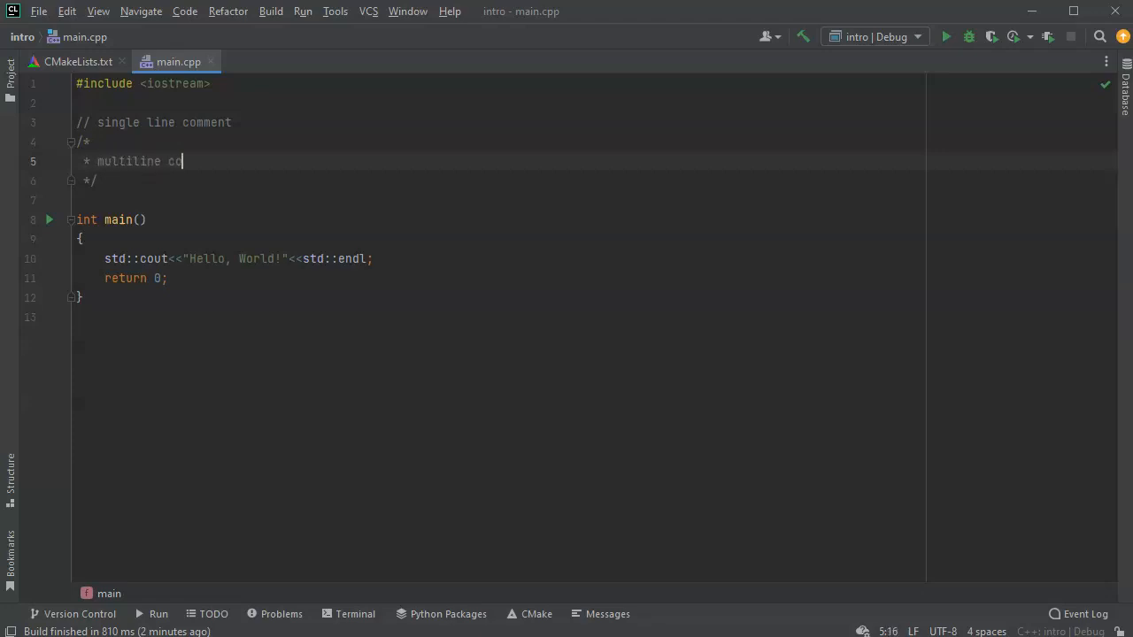
text(mment)
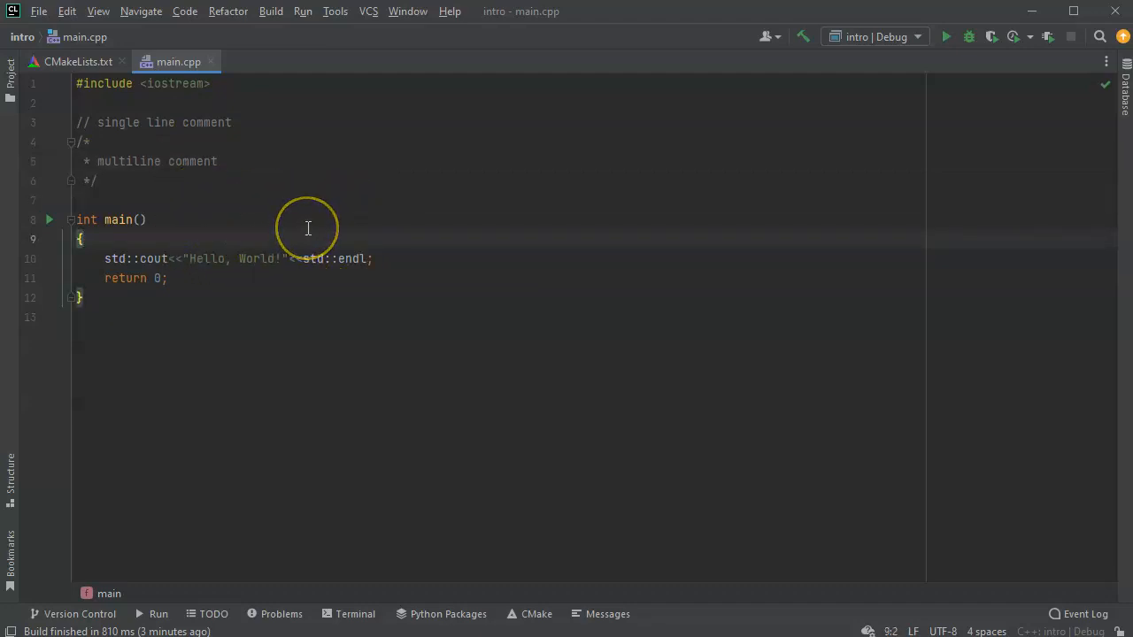
- Add the comment '// Display the phrase "Hello, World!"' above the cout line
key(enter)
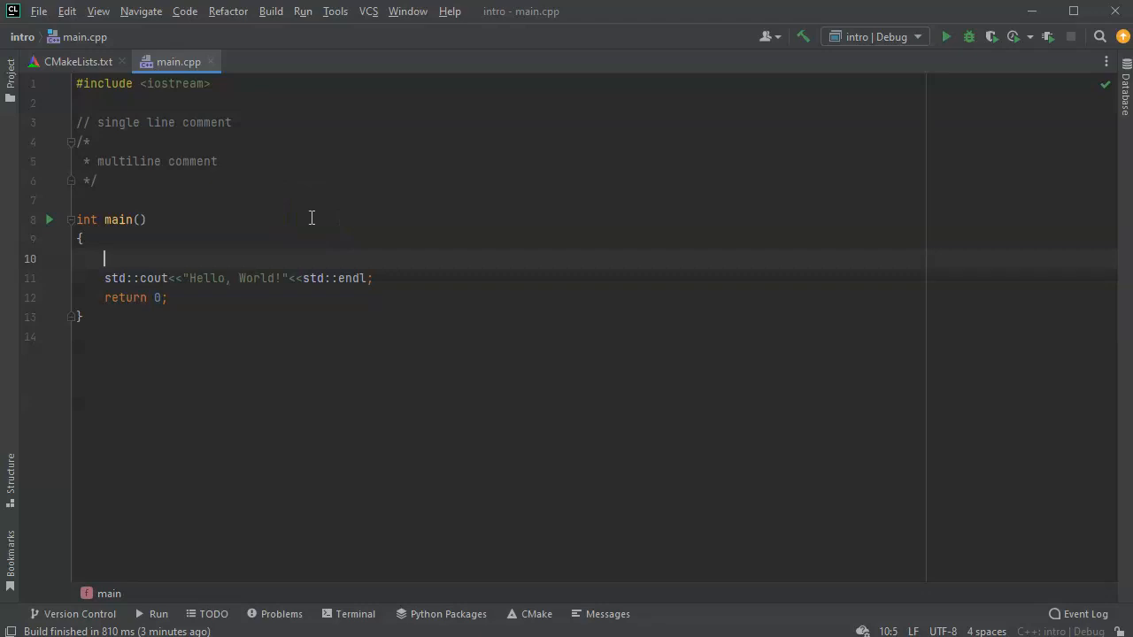
text(// Disple)
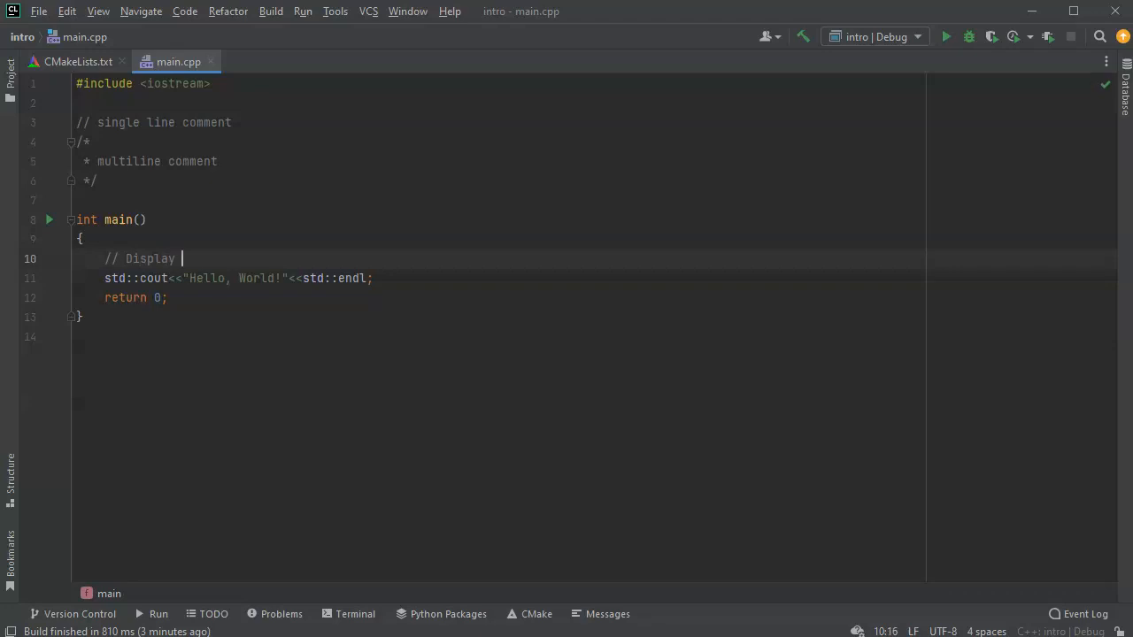
text(the phrase)
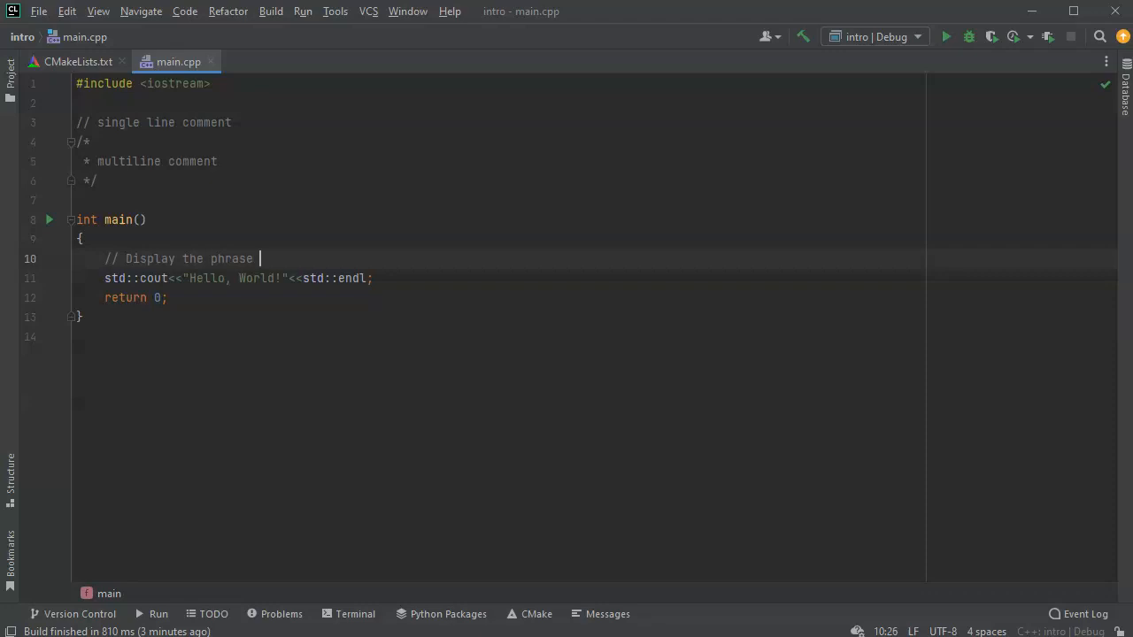
text("Hell)
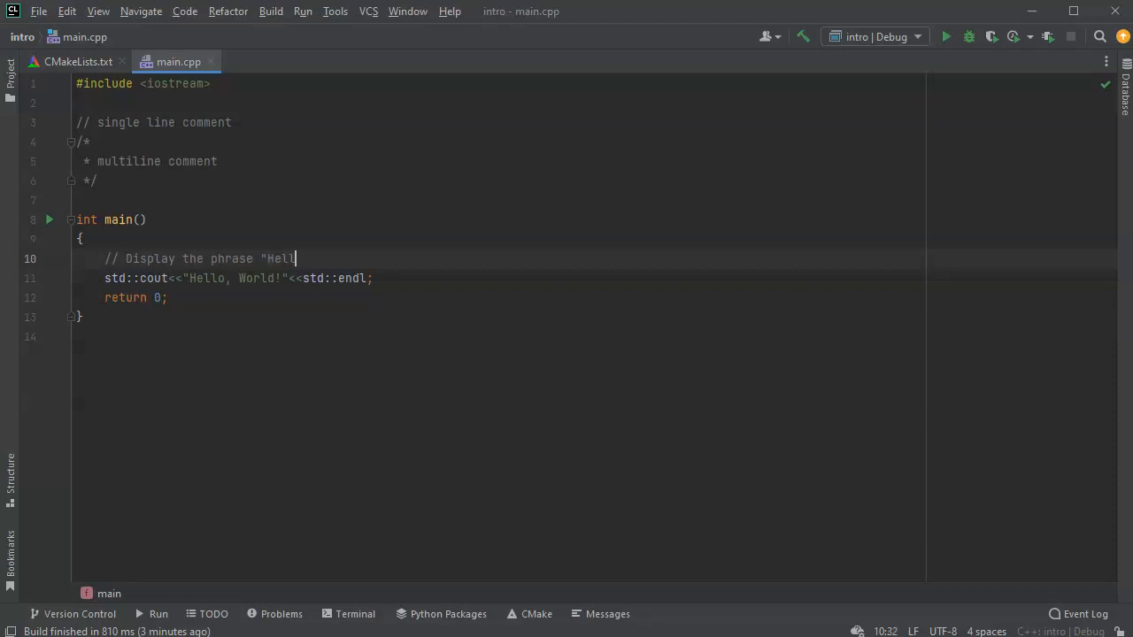
text(o, World!)
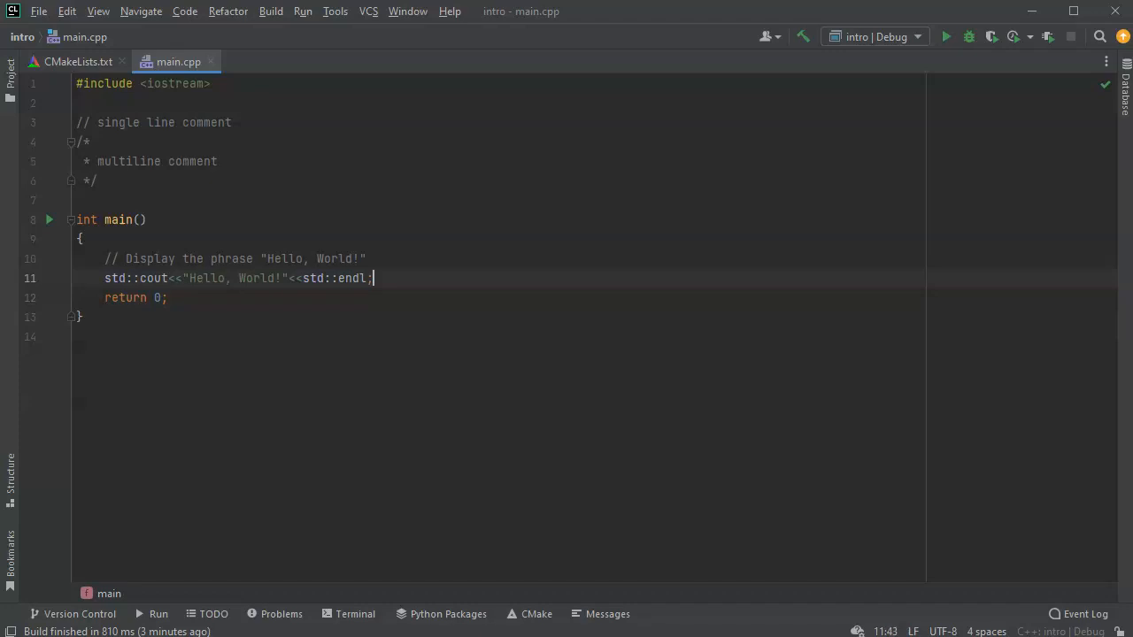
text(" ")
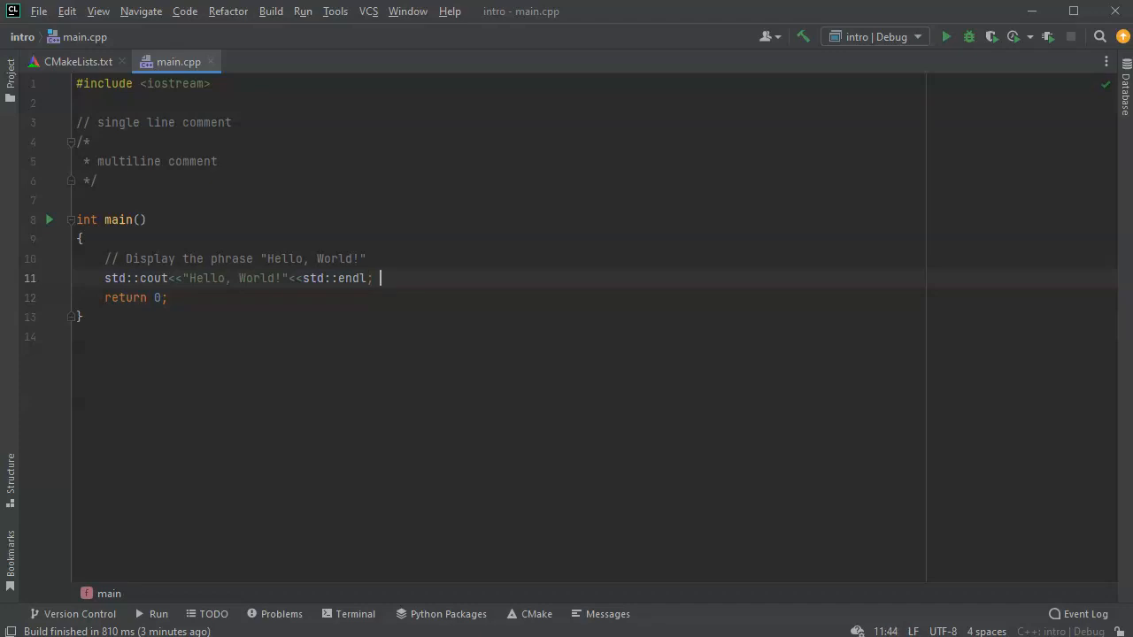
- Append the inline comment '// Displays Hello World' after the cout statement
text(// Displ)
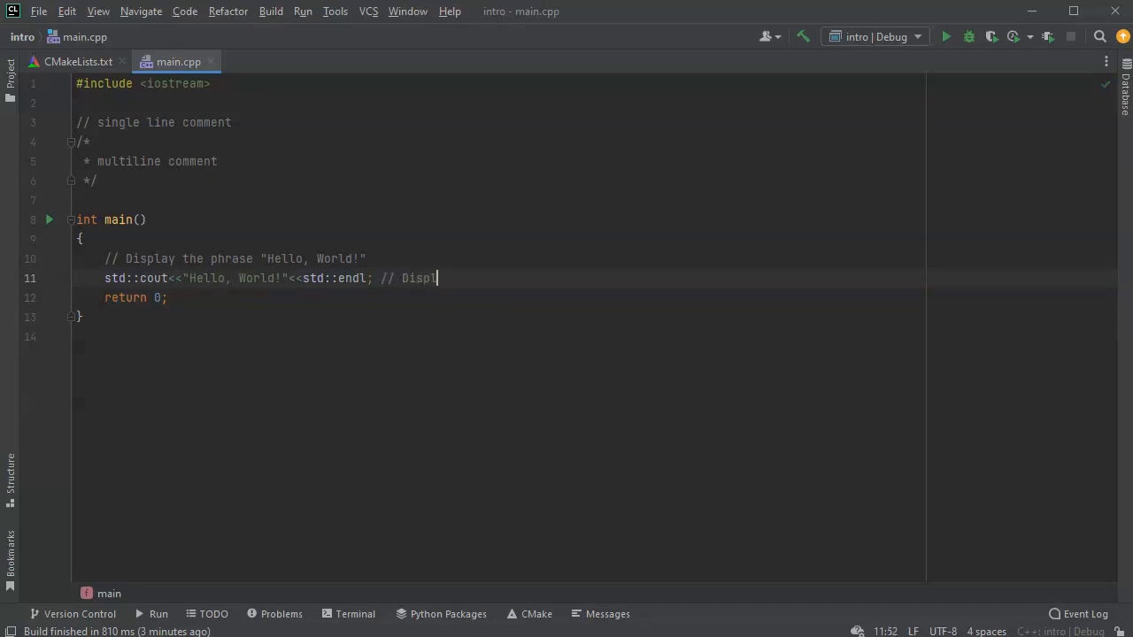
text(ays Hell)
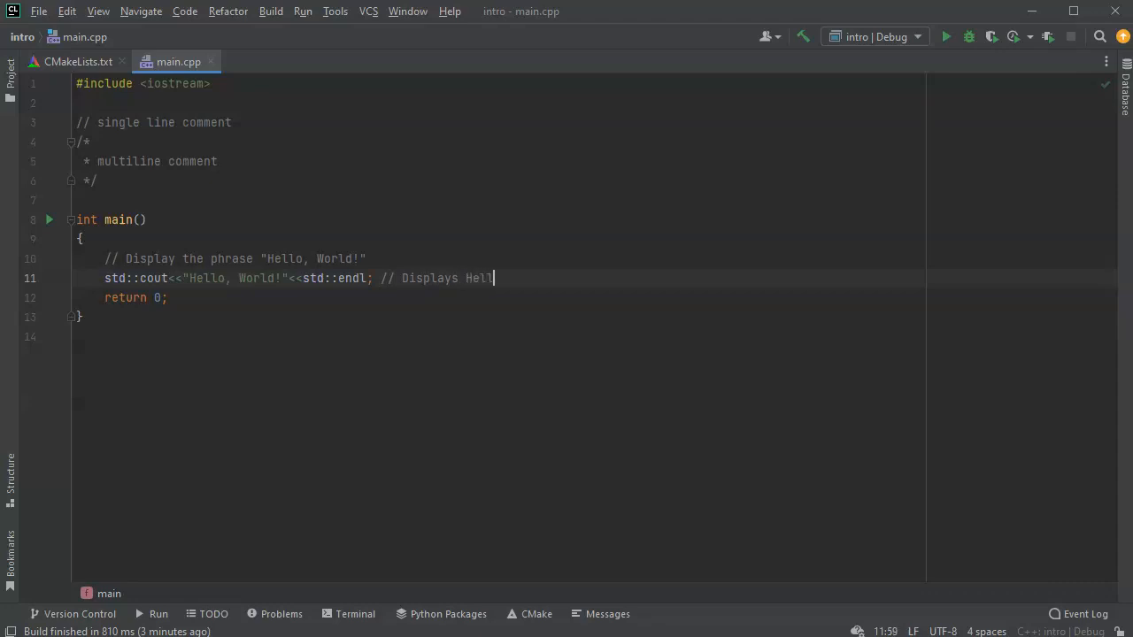
text(o World)
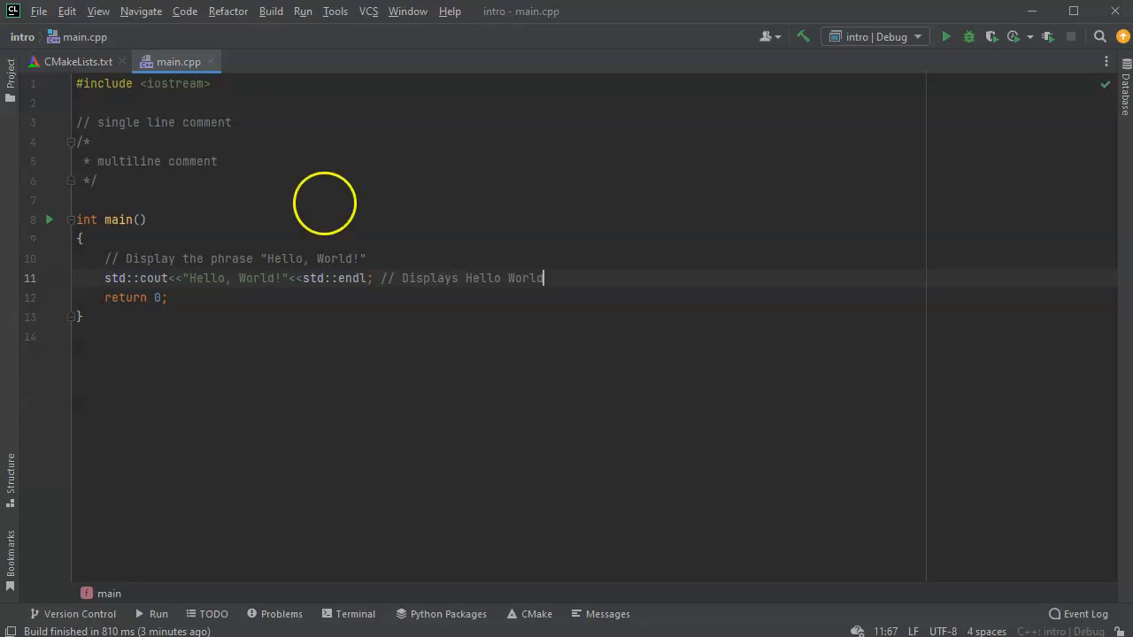
- Run 'intro' and confirm the Run panel shows Hello, World! with exit code 0
click(301, 11)
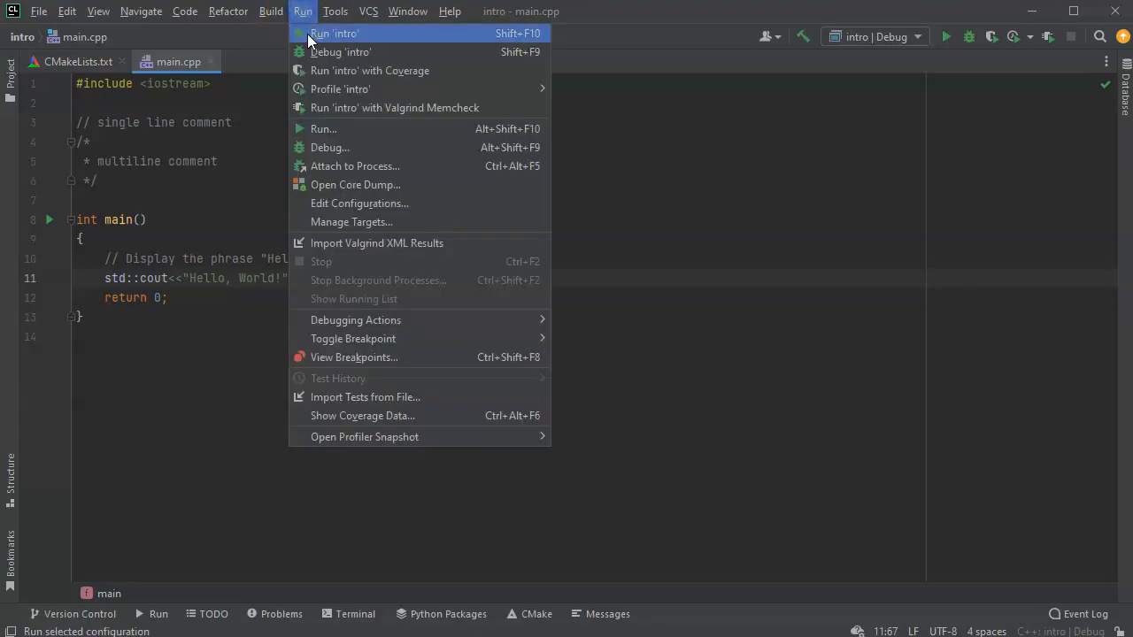
click(335, 33)
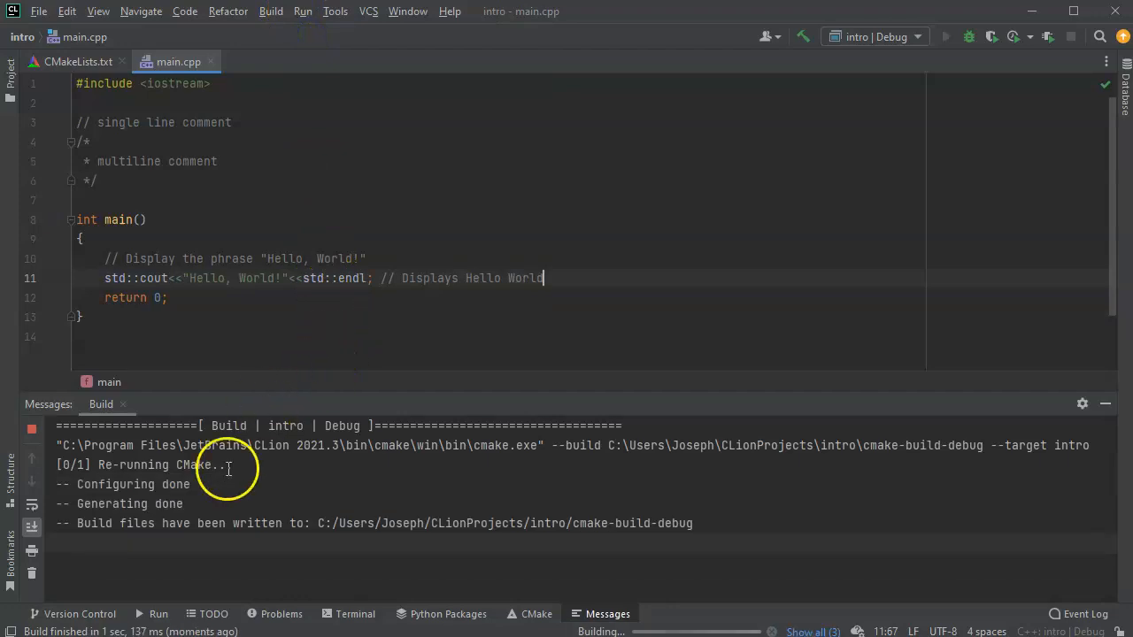
click(946, 37)
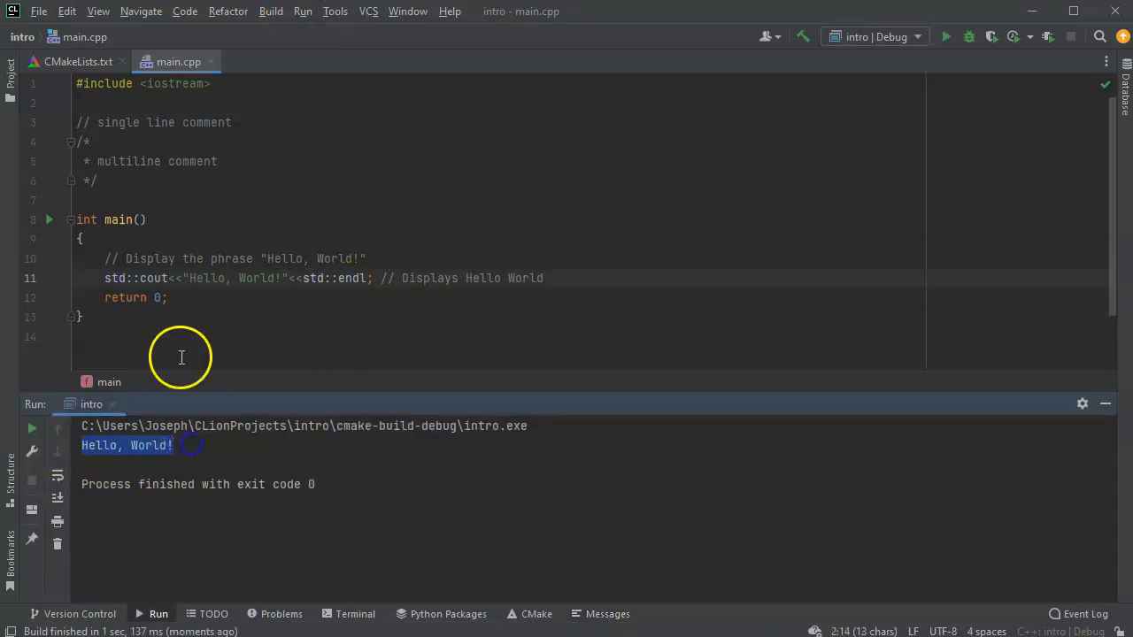
mouse_move(174, 362)
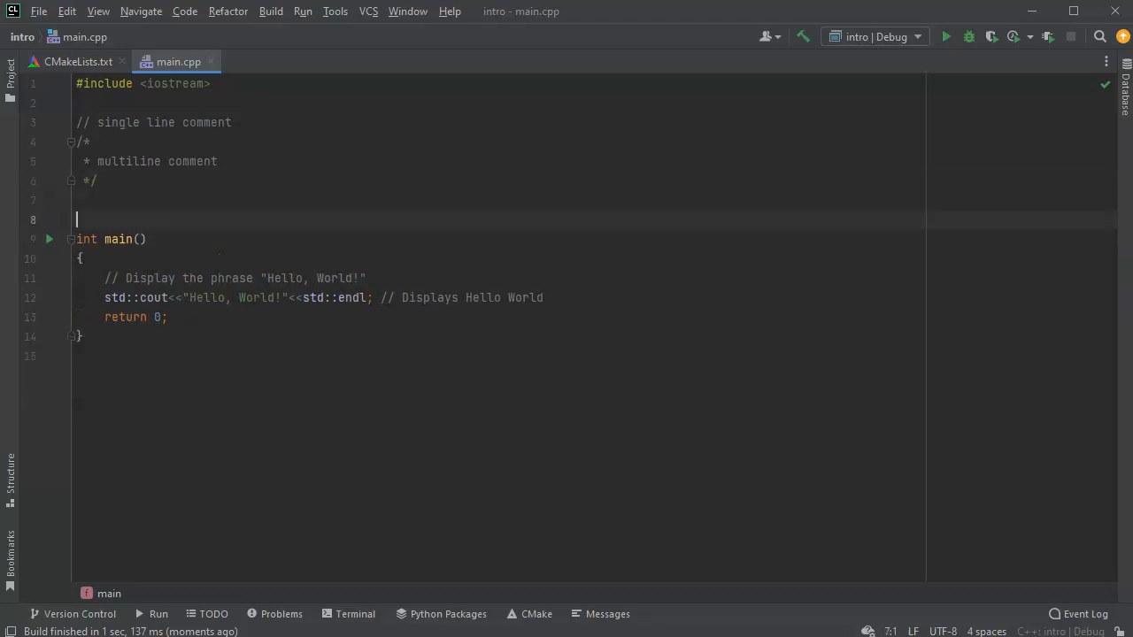
- Write a /* */ header with 'Simple Comment Example', 'Author: Joseph' and 'Date:' lines
text(/)
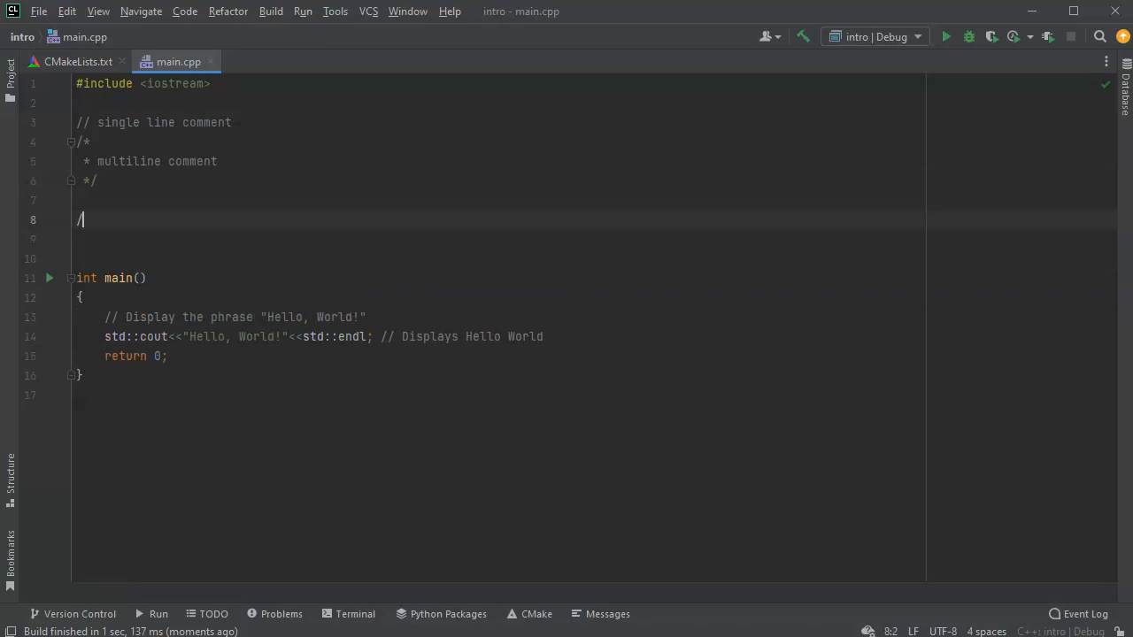
text(*)
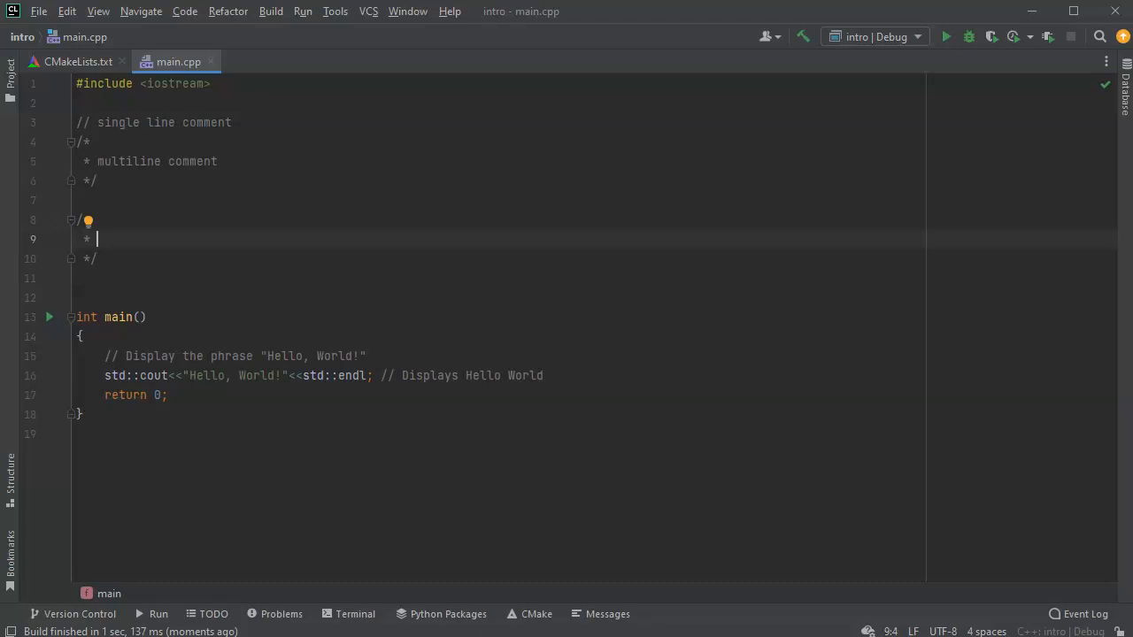
text(s)
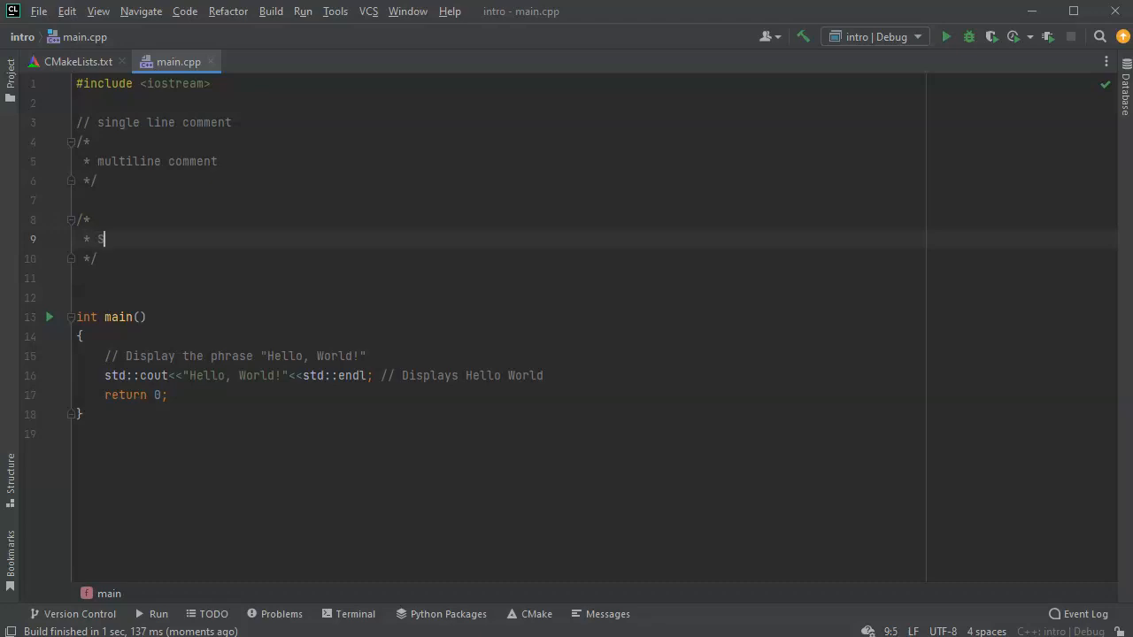
text(in)
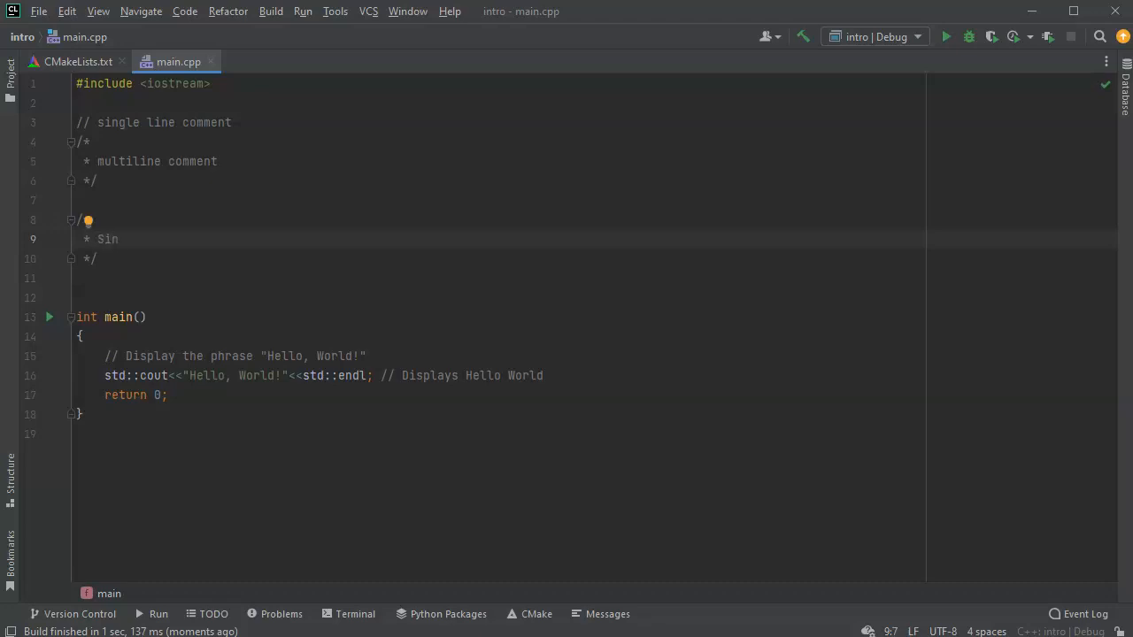
text(Simple Comment Example)
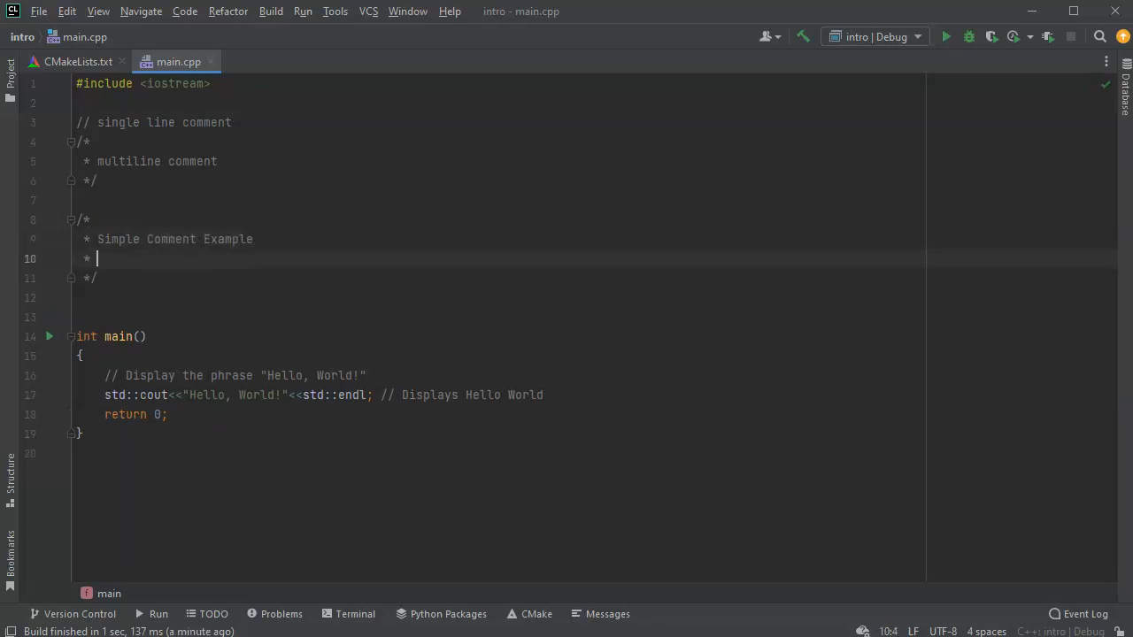
text(Author:)
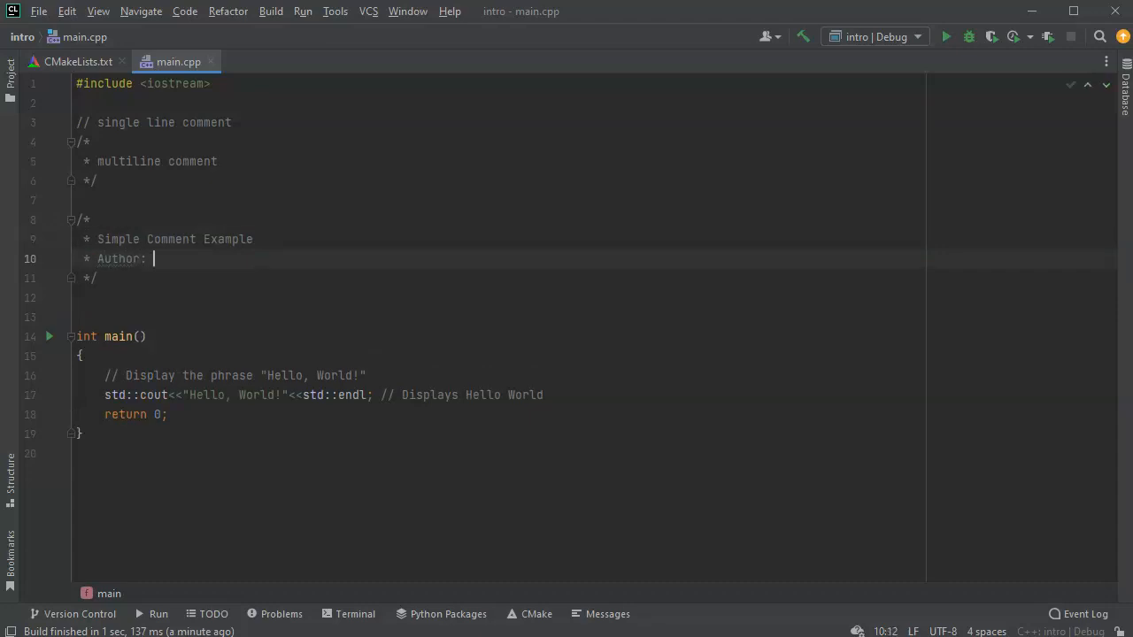
text(Joseph)
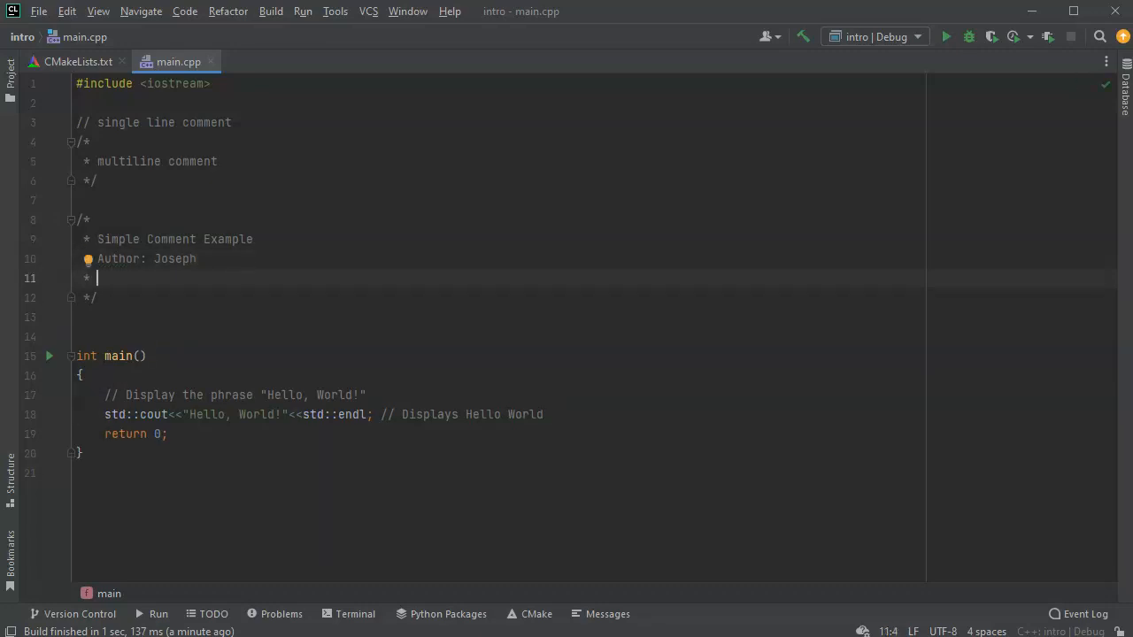
text(Date:)
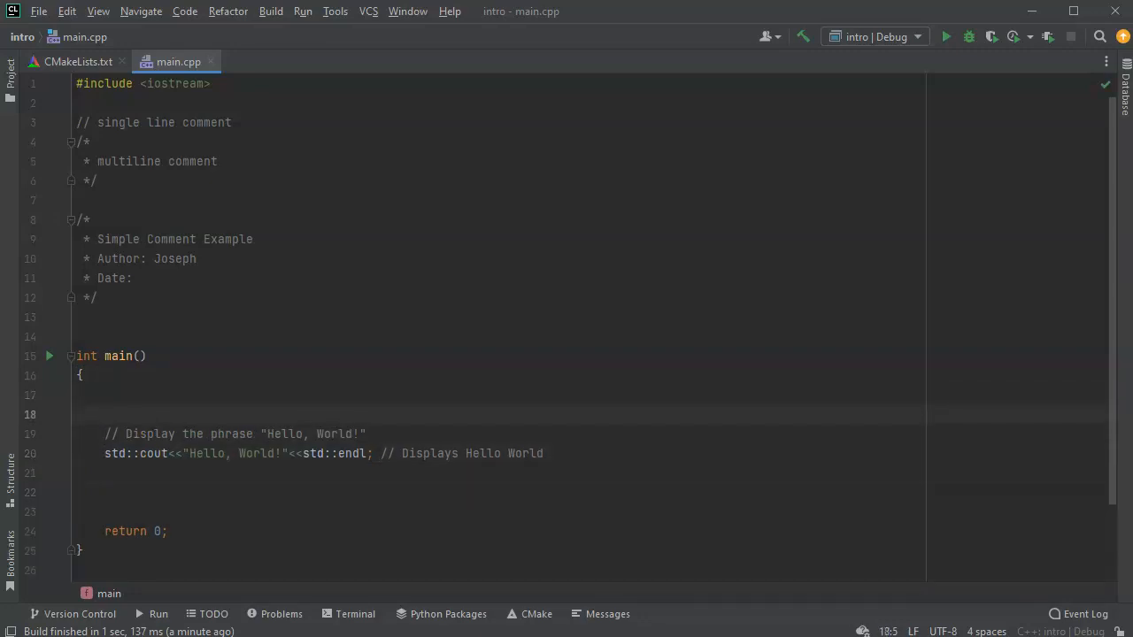
- Wrap the Display comment and cout line in /* */, then select them to unwrap
text(/*)
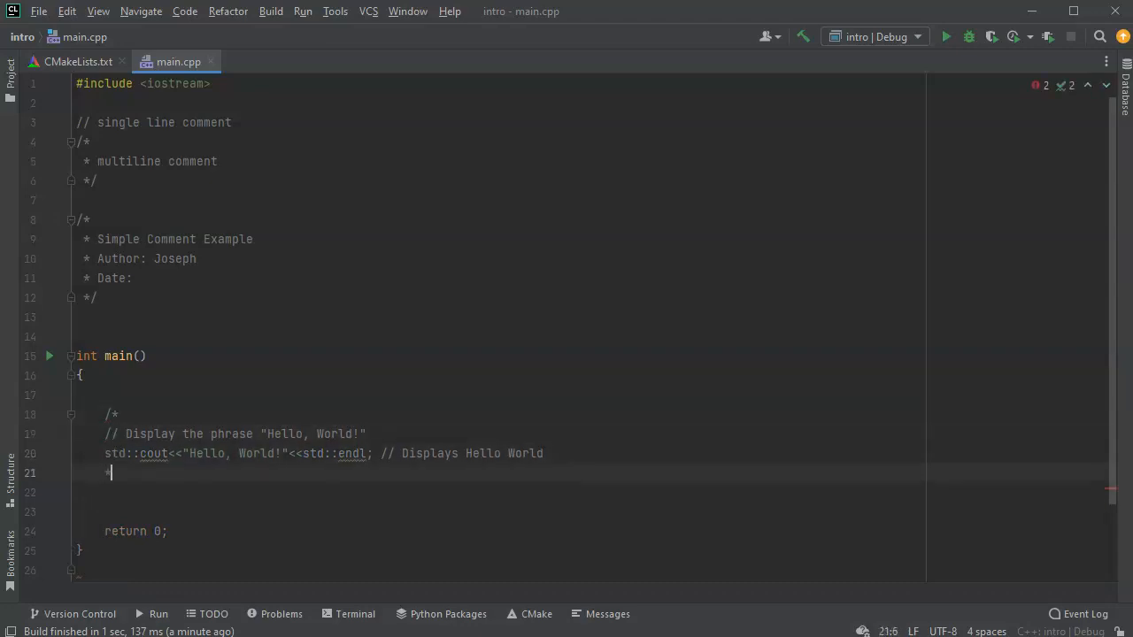
text(*/)
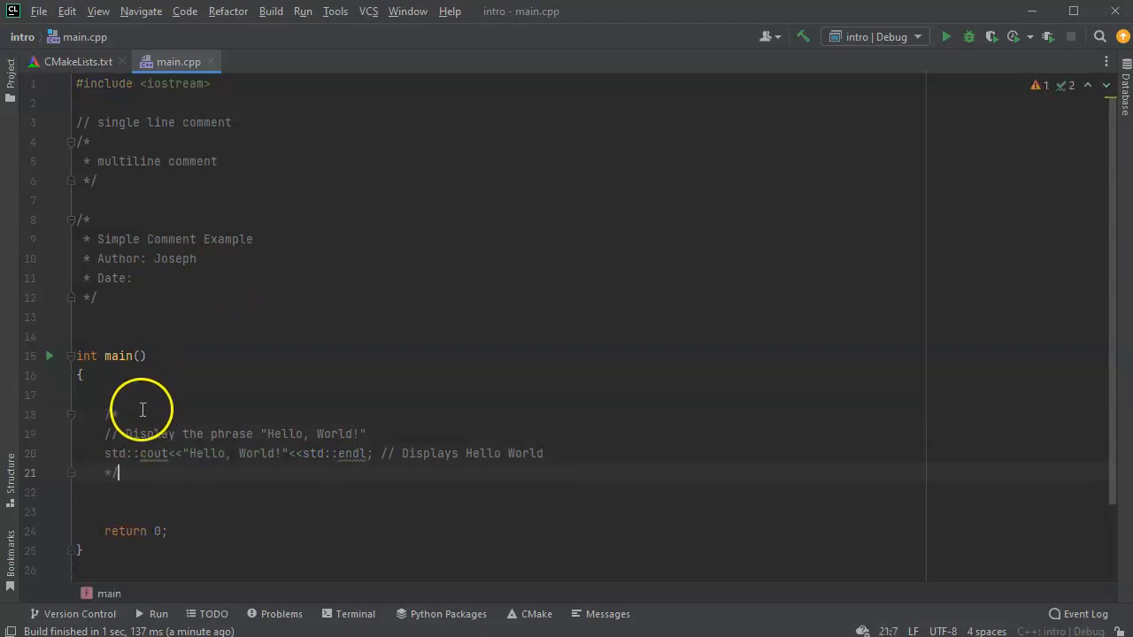
drag(105, 414, 119, 472)
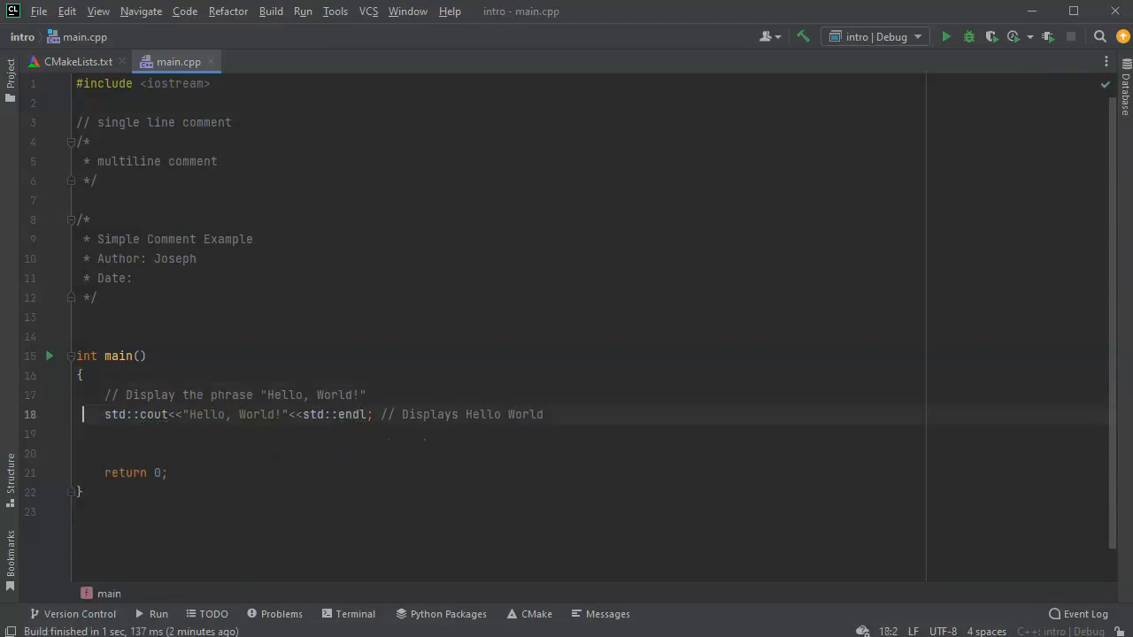
- Place the caret on the std::cout Hello World line
click(363, 395)
text(// )
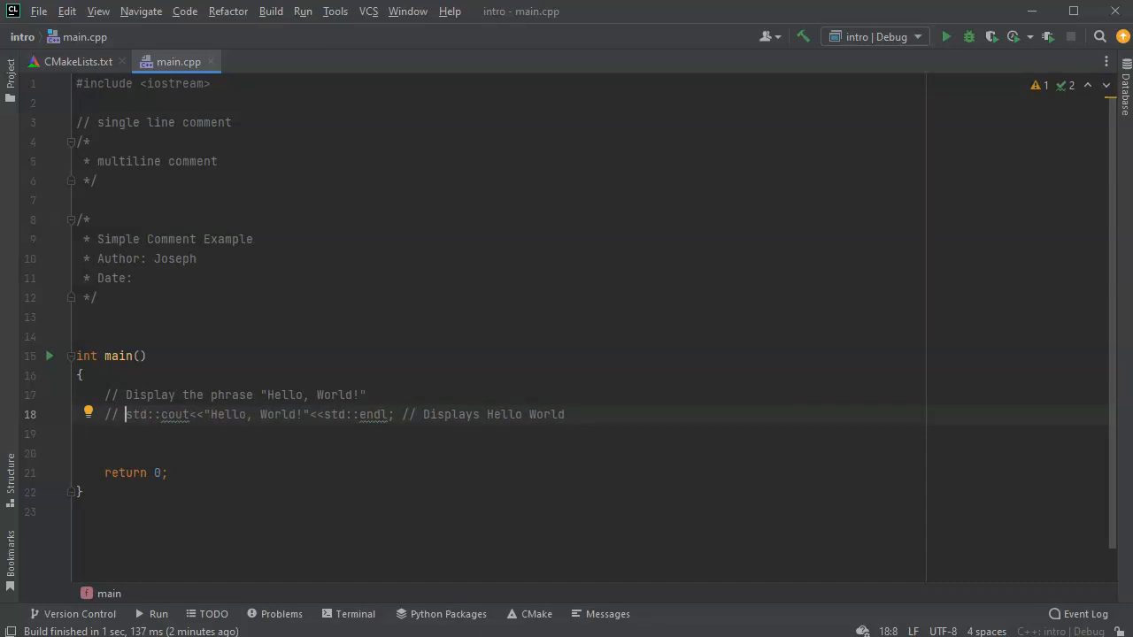
mouse_move(296, 13)
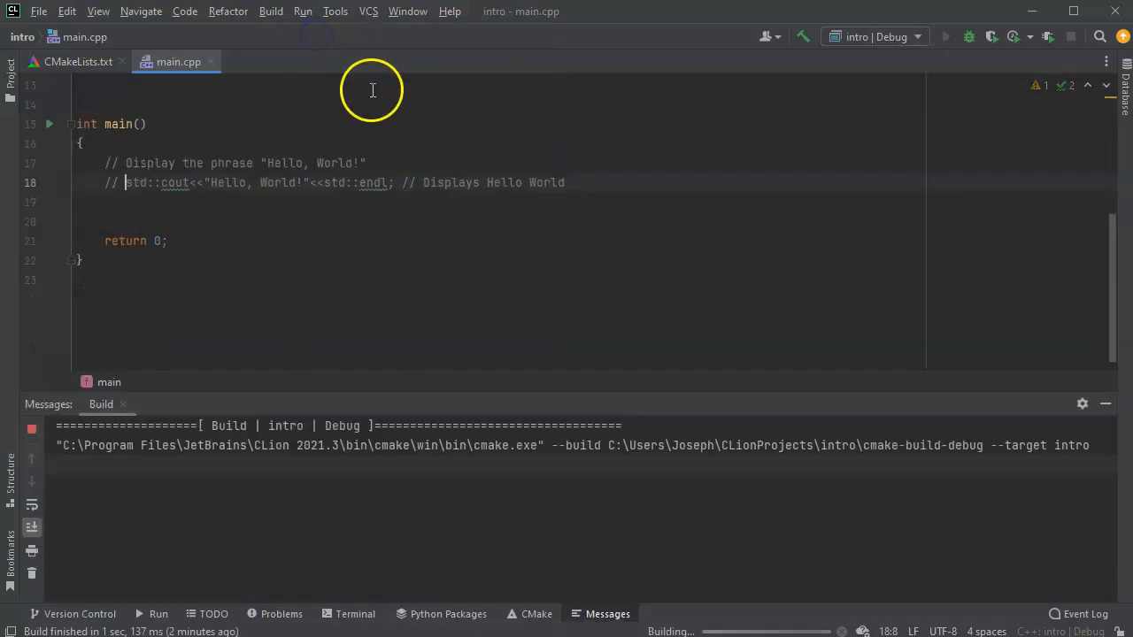
- Check the Run panel showing no output and exit code 0
click(945, 36)
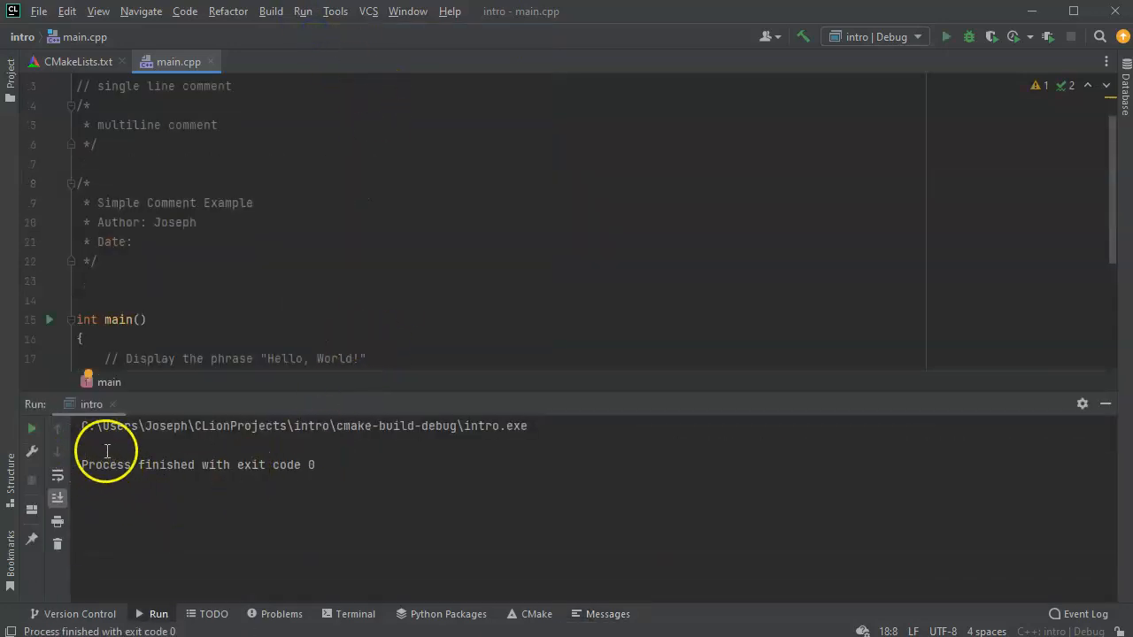
mouse_move(263, 336)
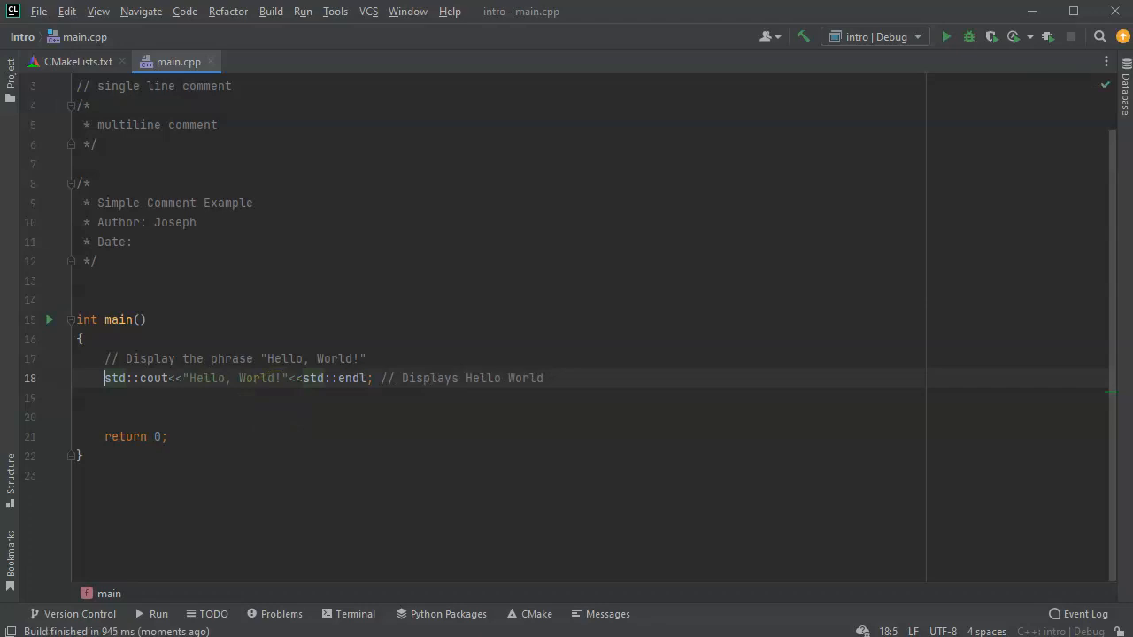
mouse_move(553, 390)
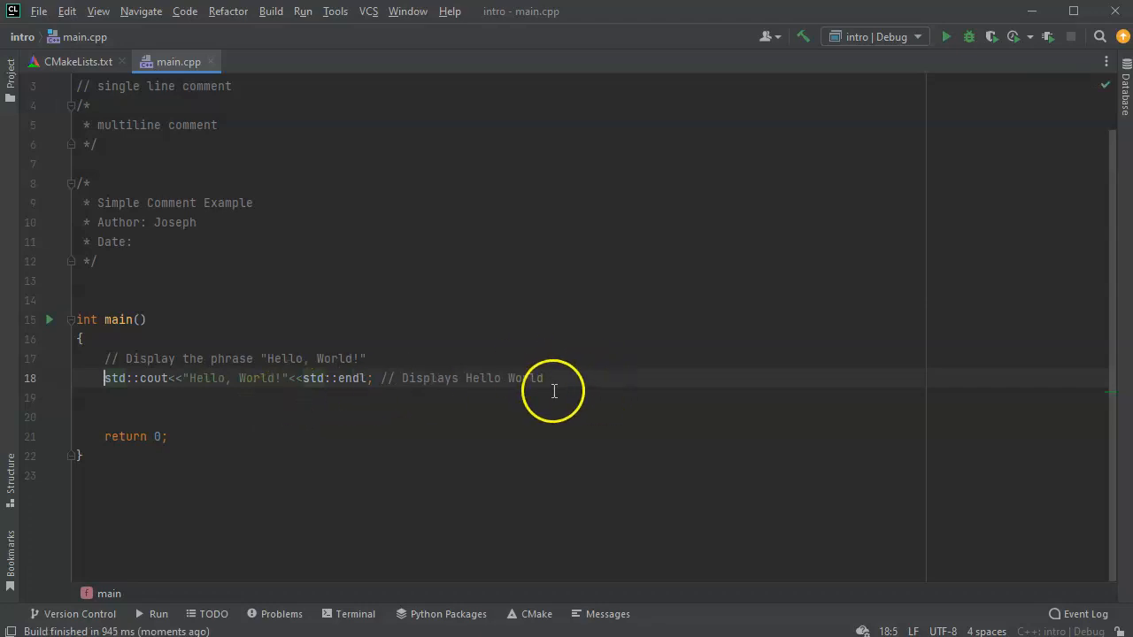
mouse_move(287, 459)
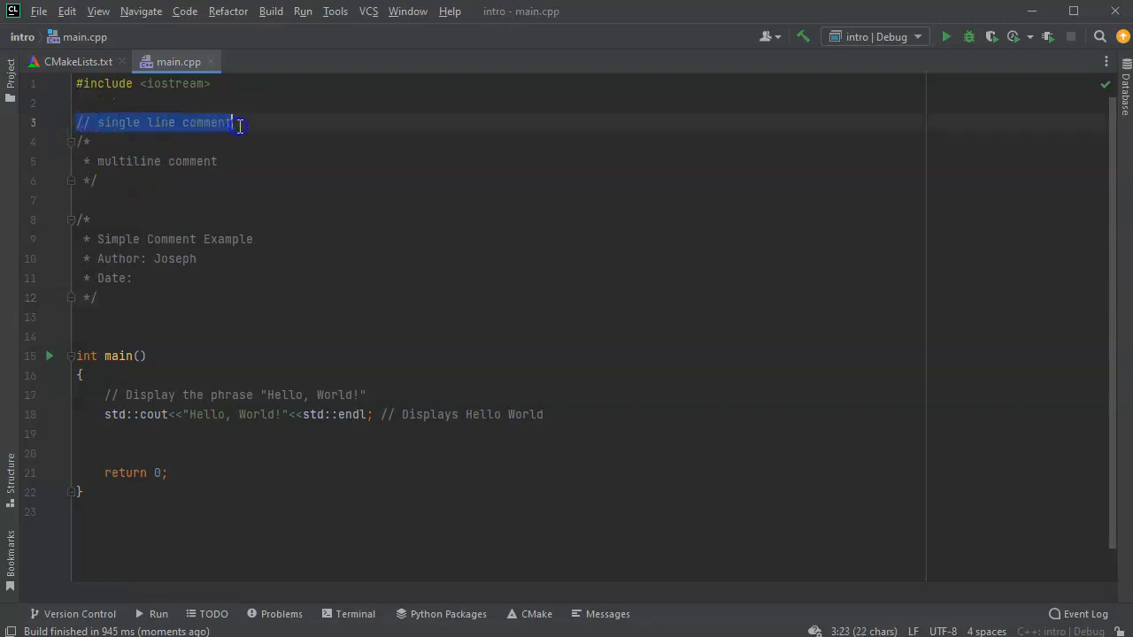
- Select the inline comment after the output statement
click(76, 122)
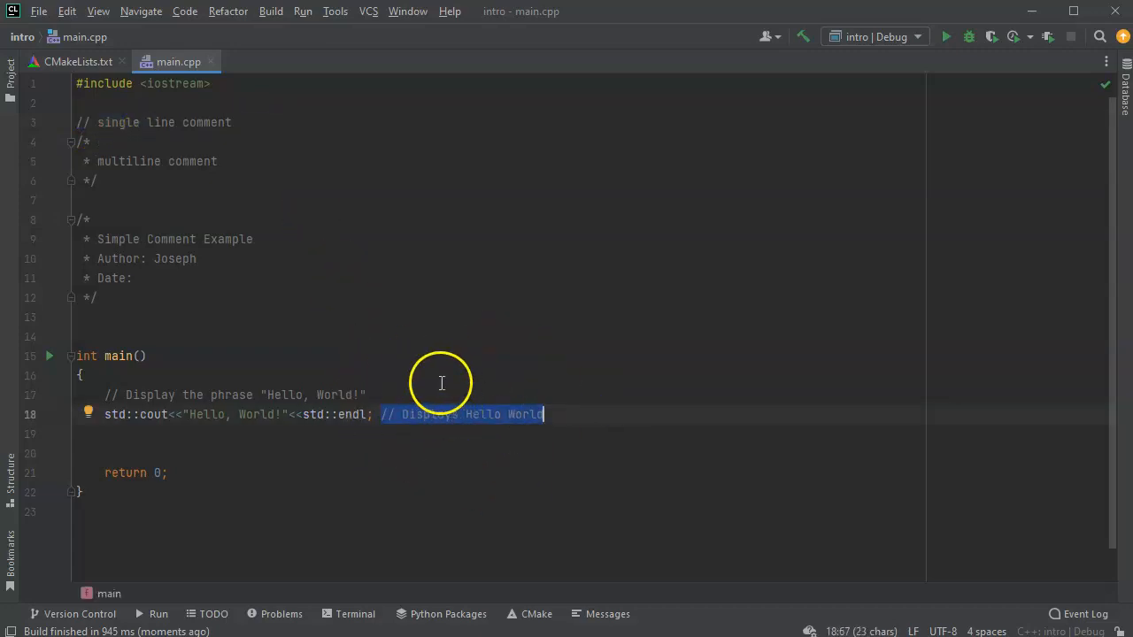
mouse_move(392, 428)
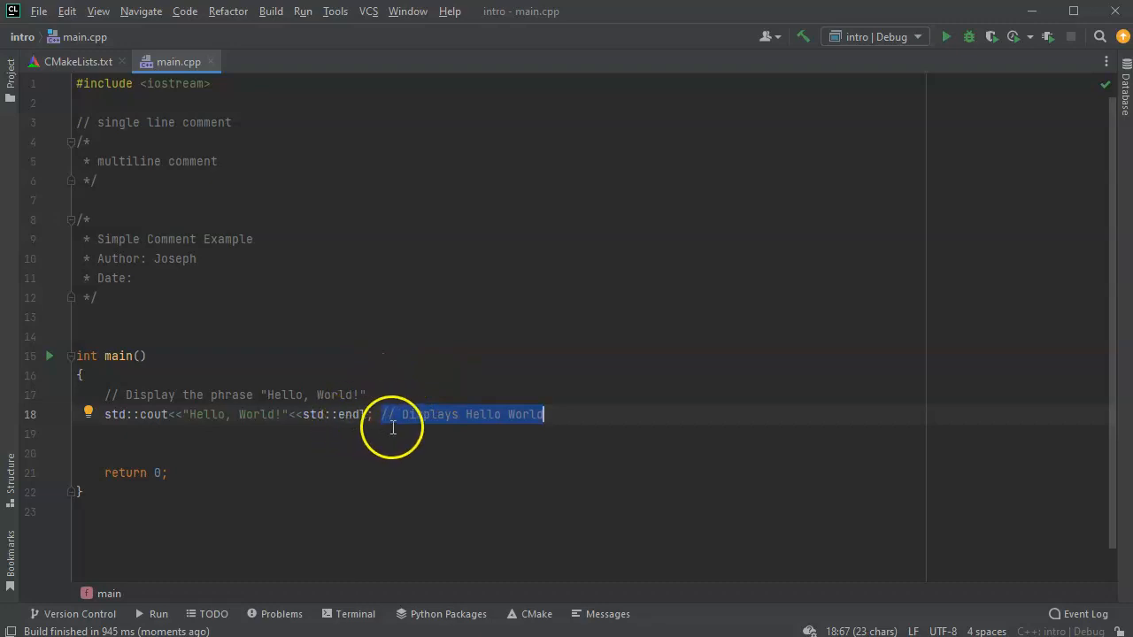
mouse_move(372, 415)
text(if)
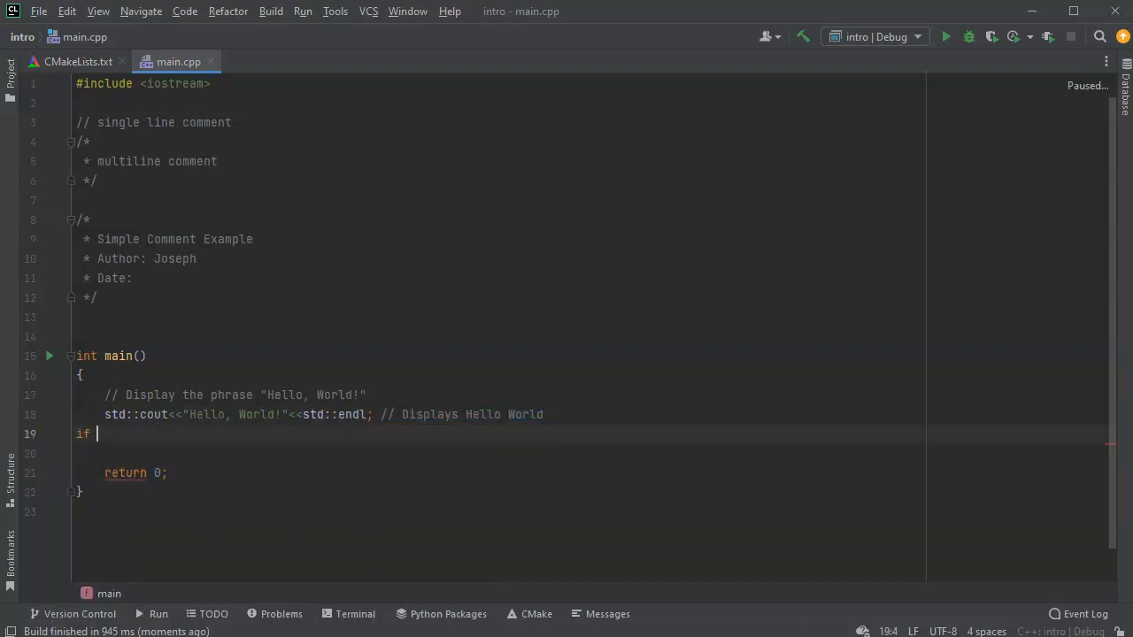
- Type an unfinished if () { block below cout, then delete it
text(())
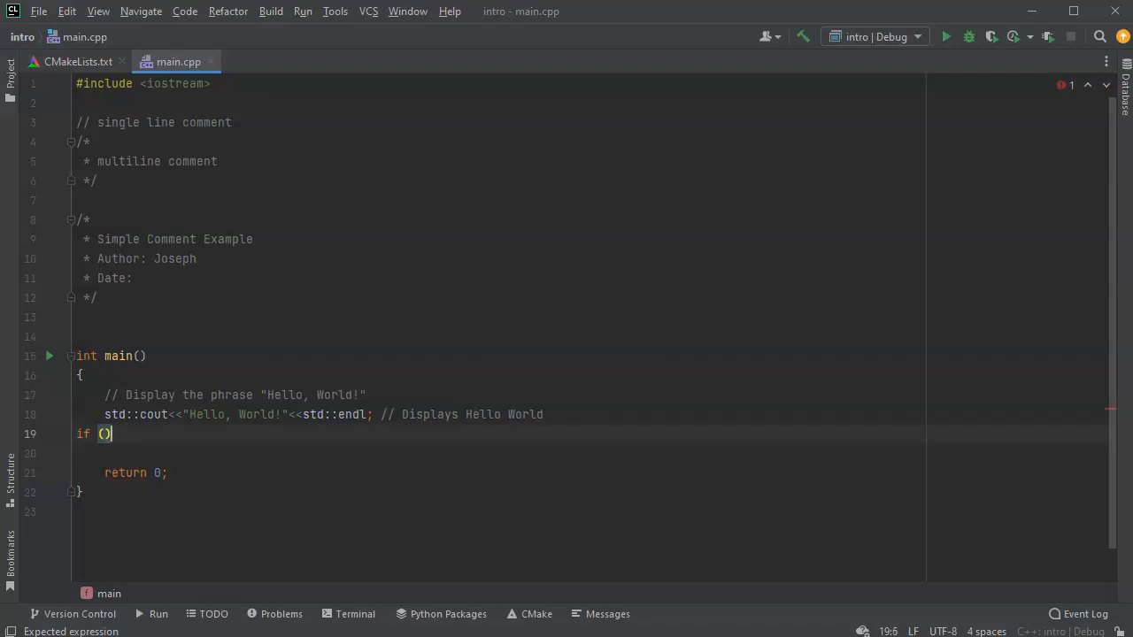
text(//)
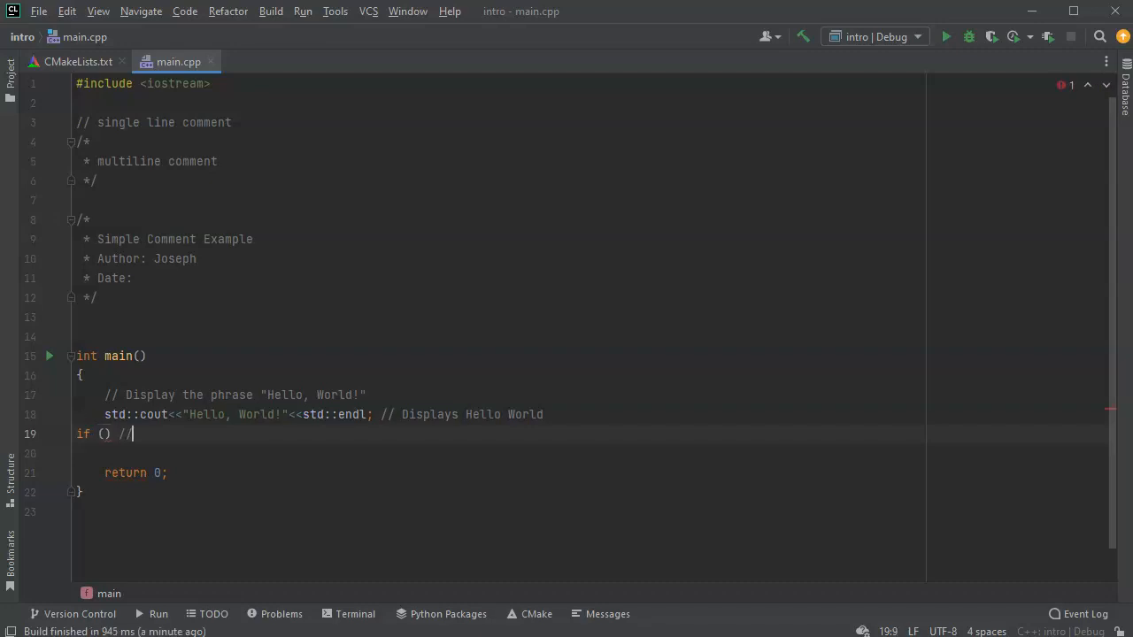
key(enter)
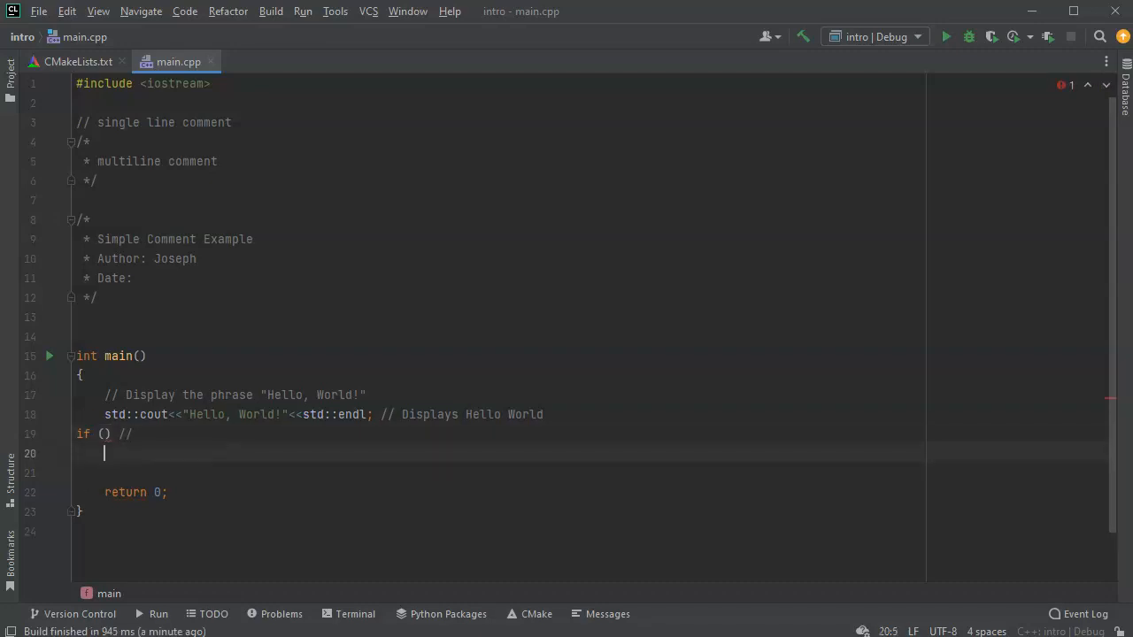
text({)
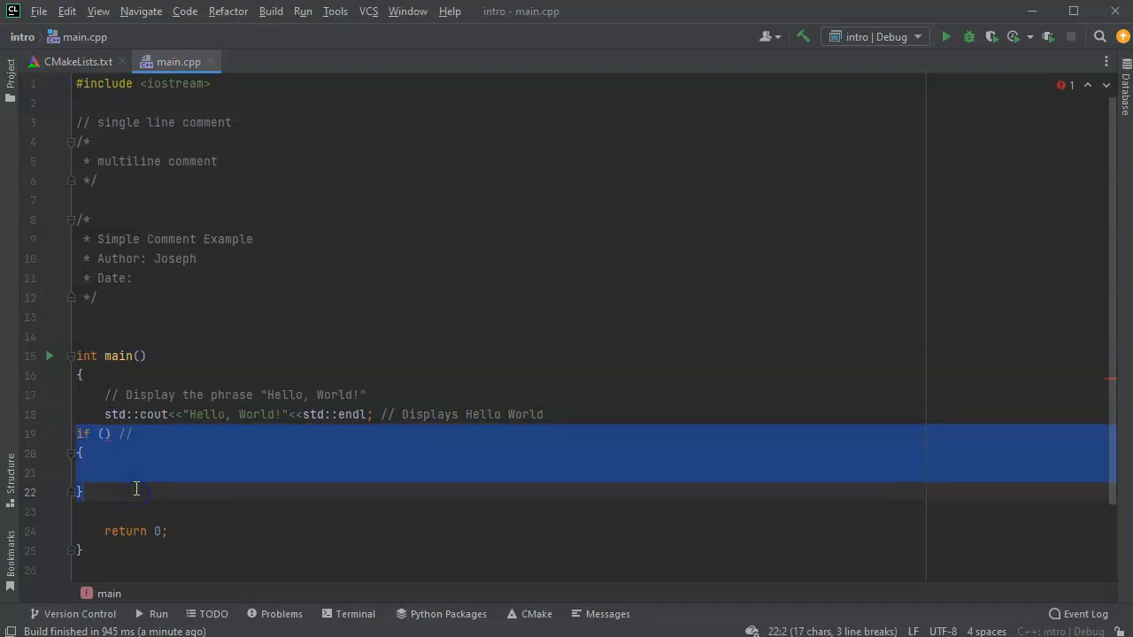
key(Delete)
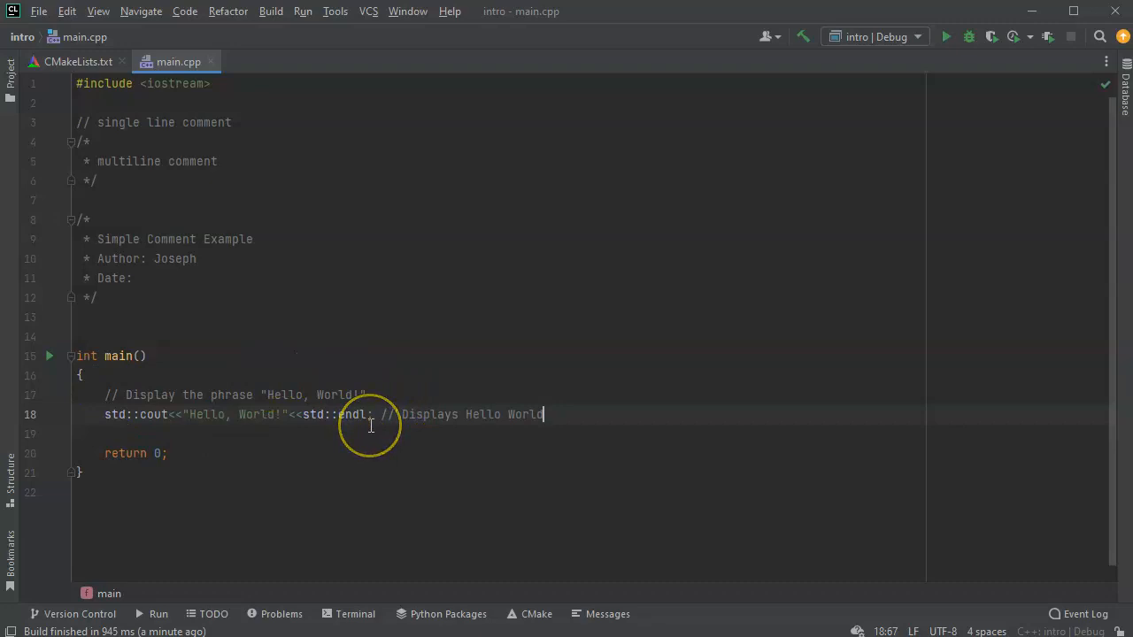
mouse_move(566, 277)
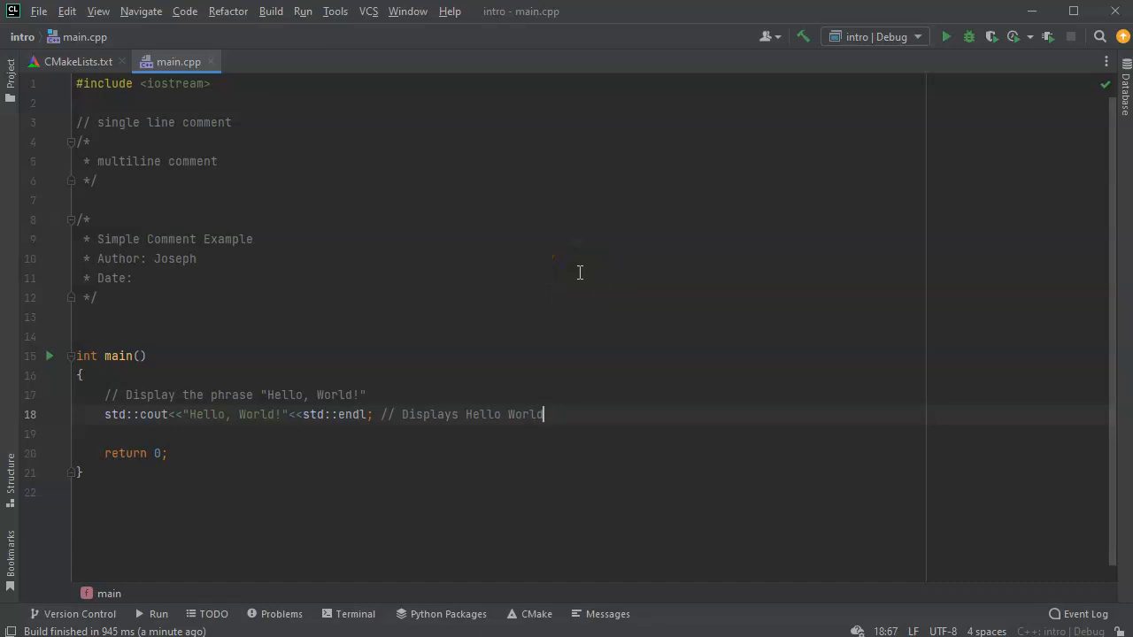
mouse_move(604, 262)
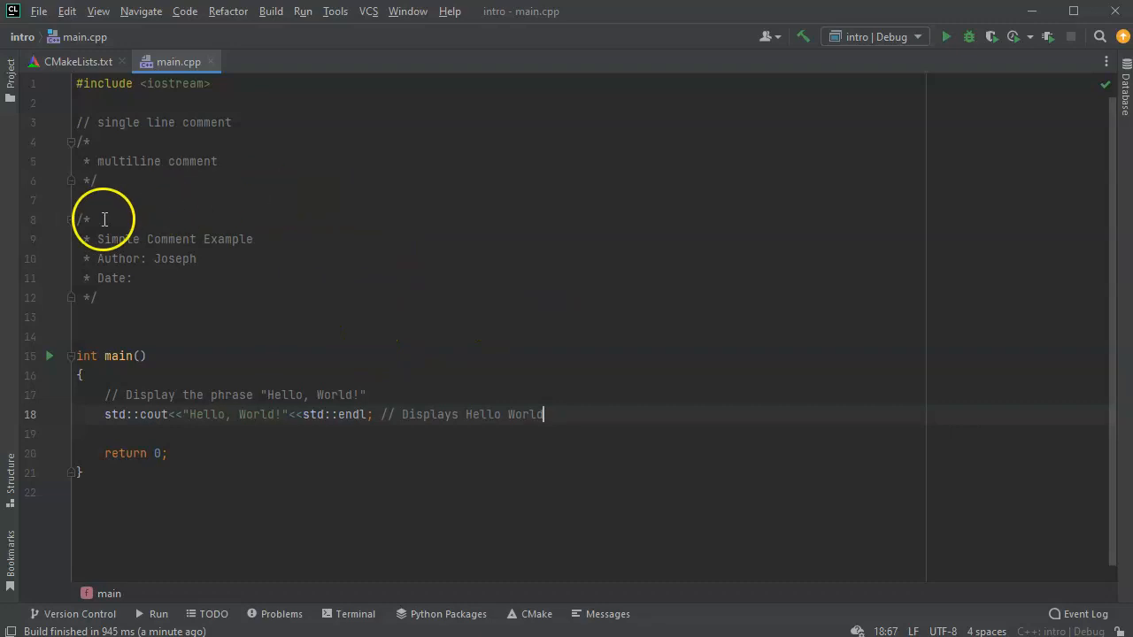
mouse_move(284, 294)
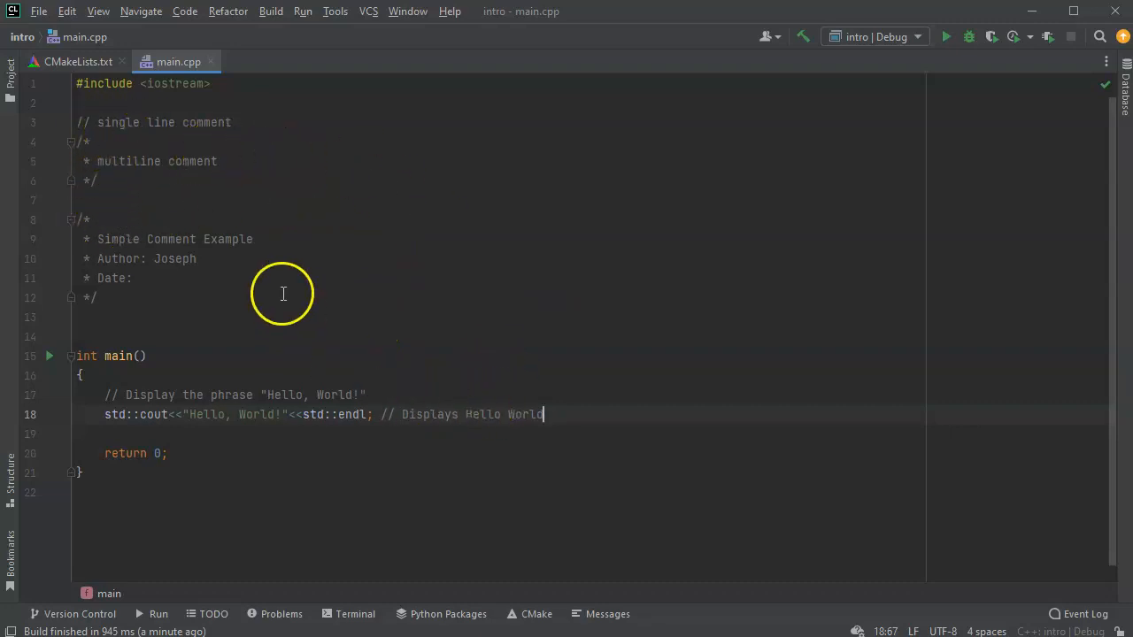